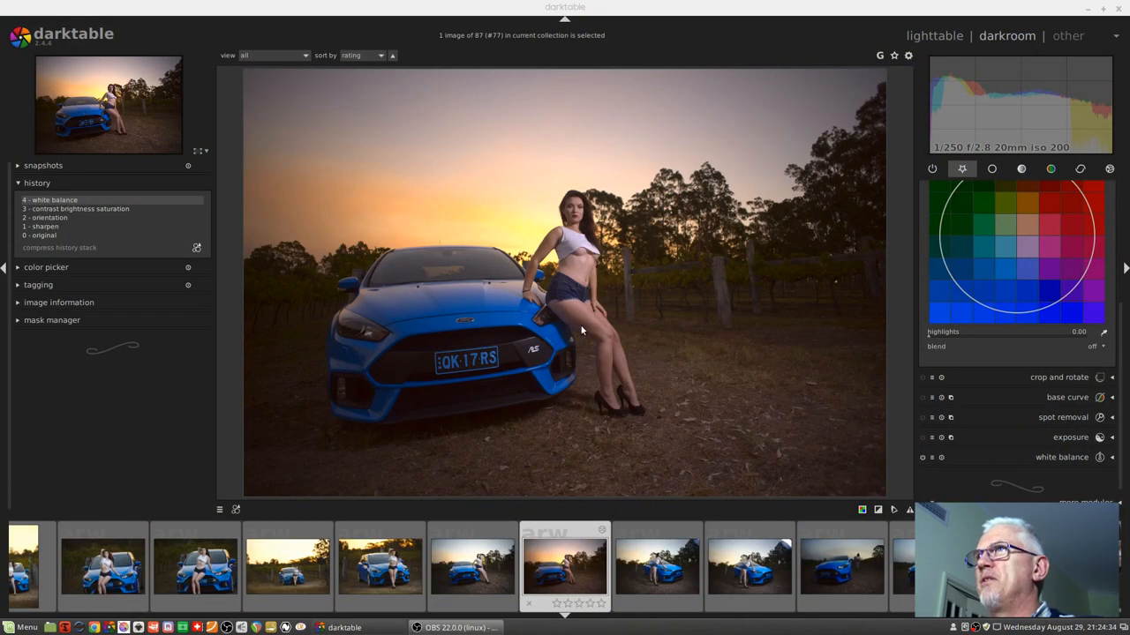
{"action": "mouse_move", "coordinate": [706, 371]}
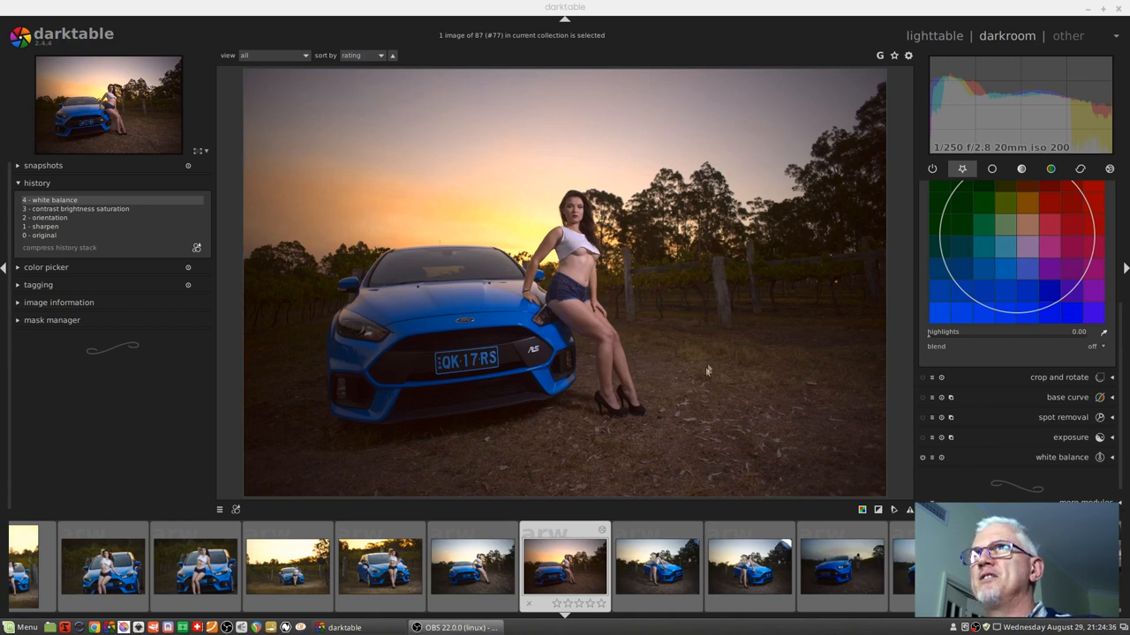
{"action": "mouse_move", "coordinate": [715, 335]}
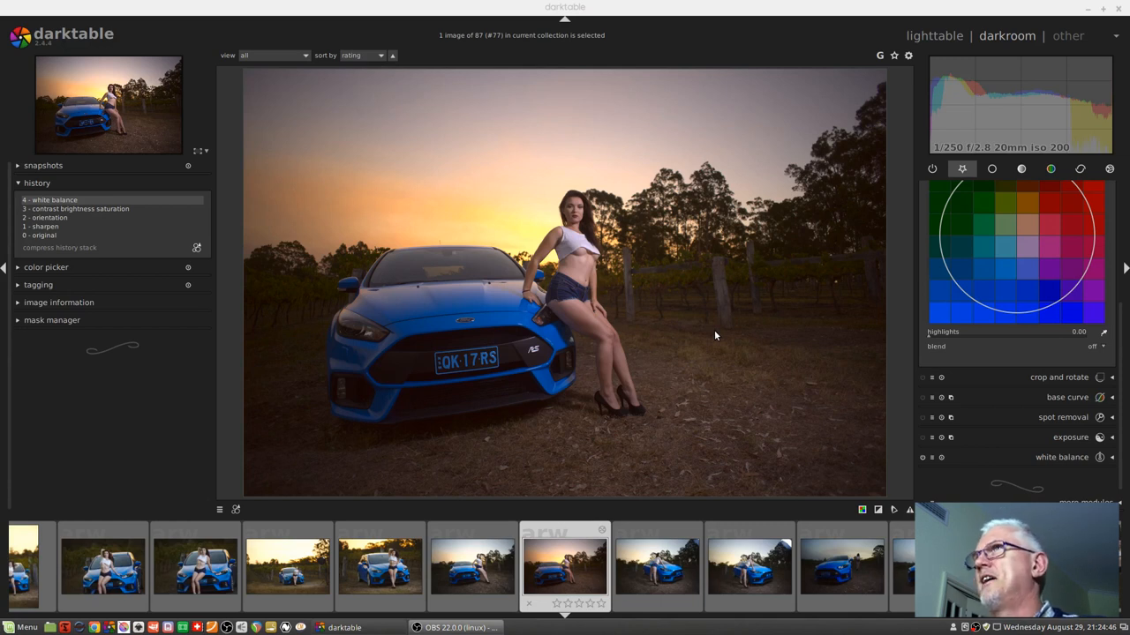
{"action": "mouse_move", "coordinate": [668, 331]}
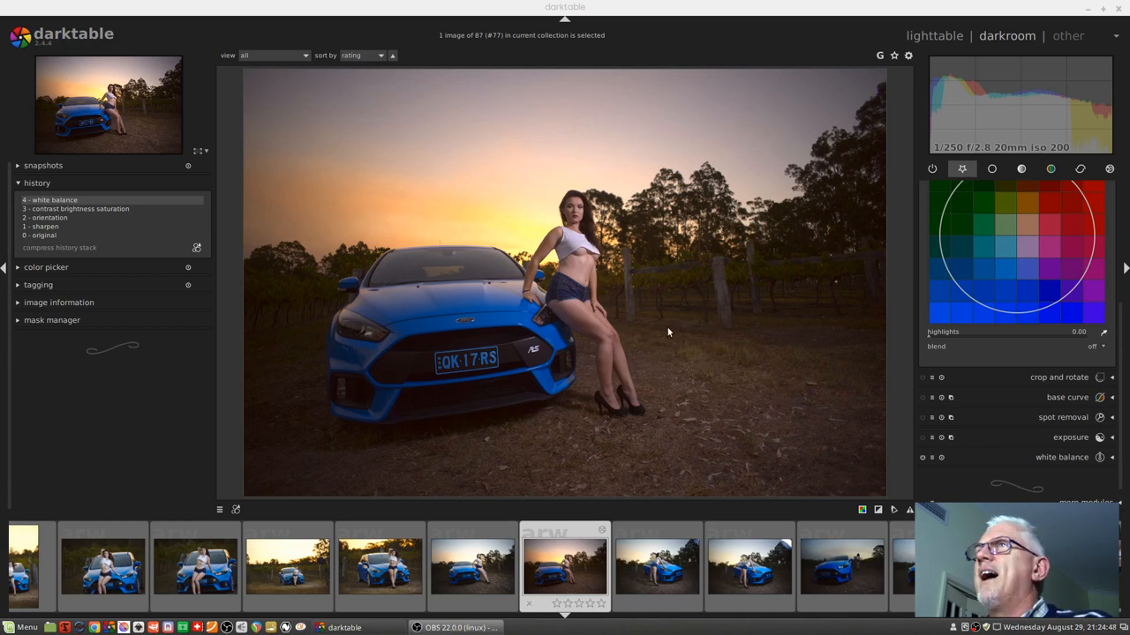
{"action": "mouse_move", "coordinate": [653, 286]}
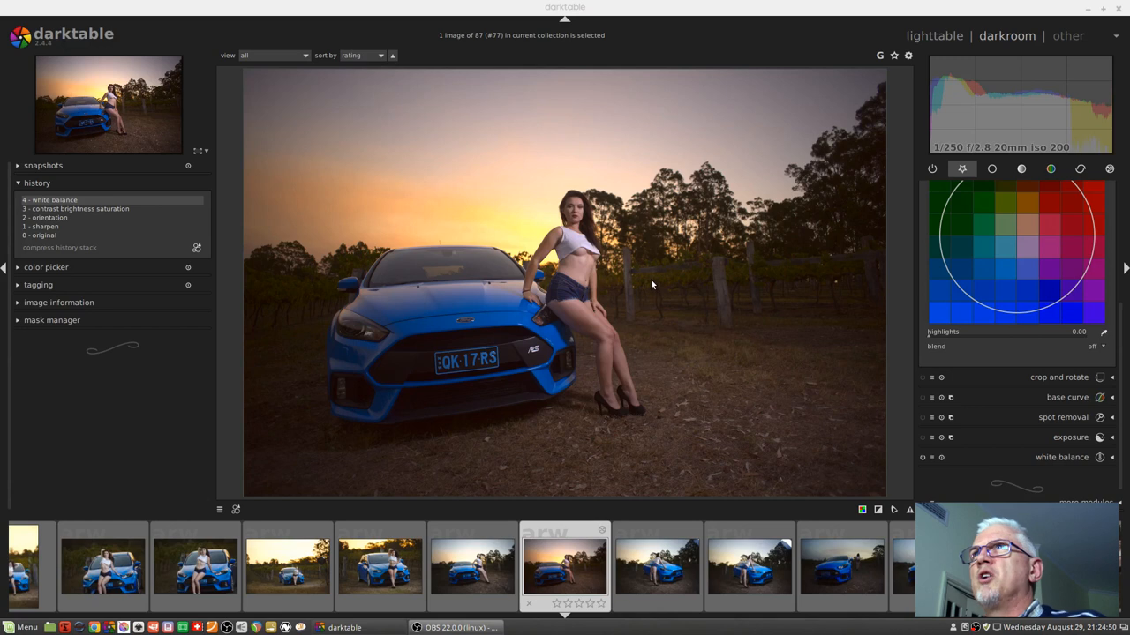
{"action": "mouse_move", "coordinate": [402, 293]}
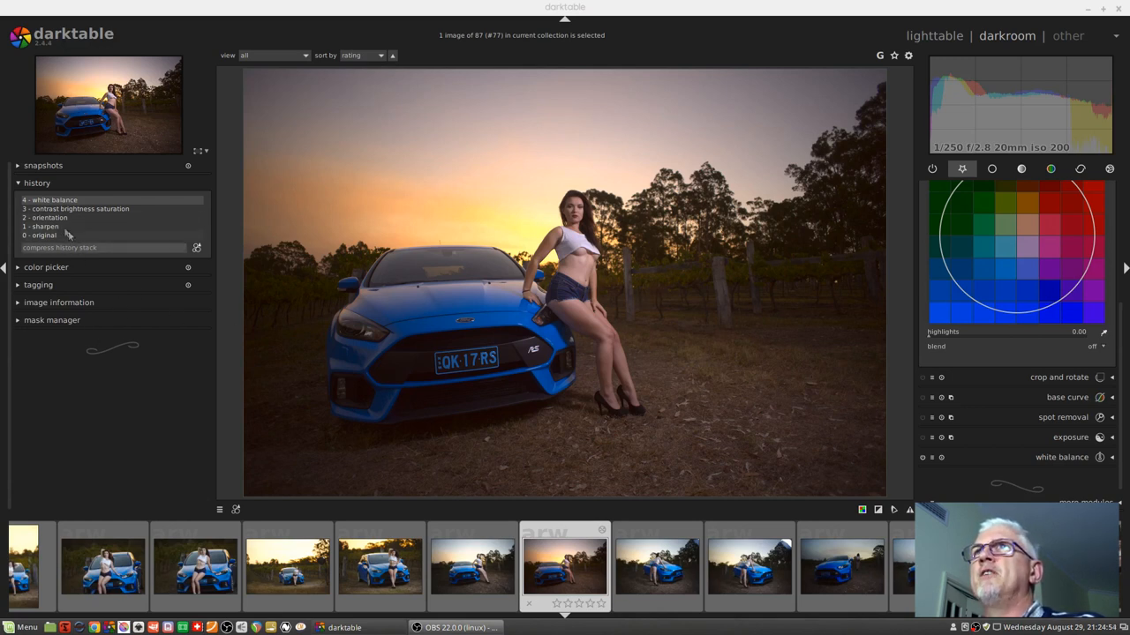
Preview the photo at earlier history entries, then return to the latest white balance state
{"action": "left_click", "coordinate": [49, 217]}
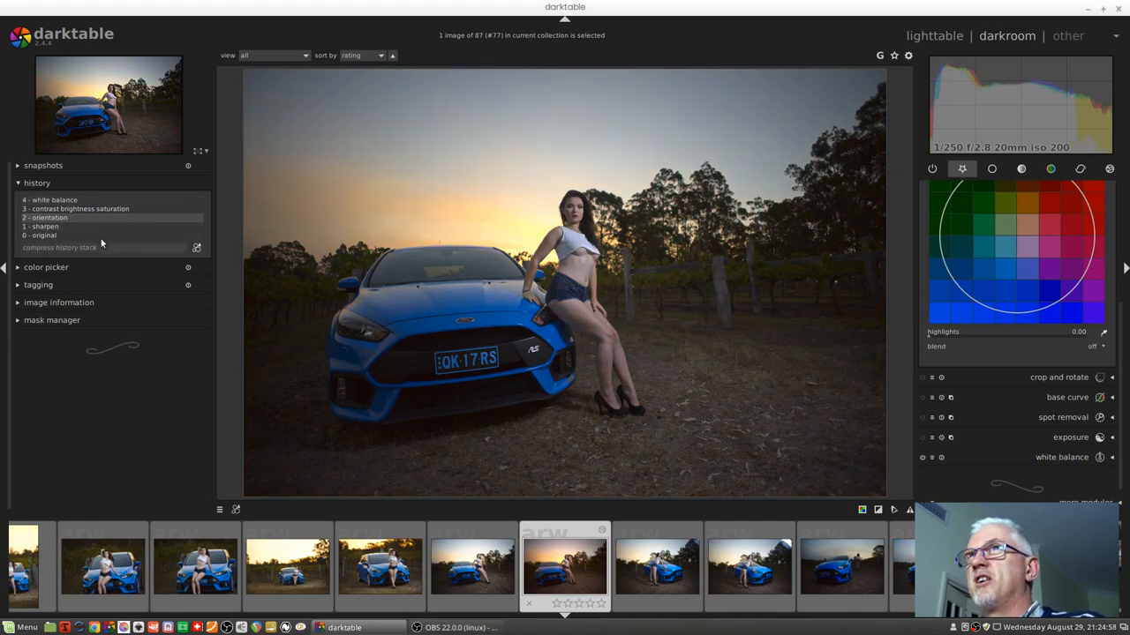
{"action": "left_click", "coordinate": [74, 208]}
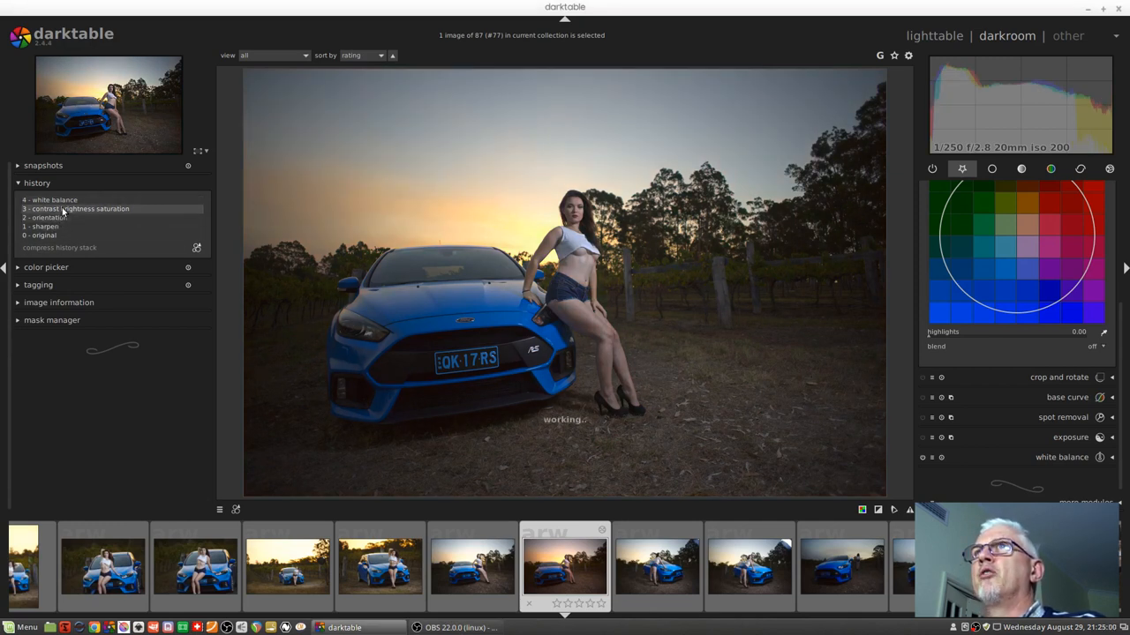
{"action": "left_click", "coordinate": [55, 200]}
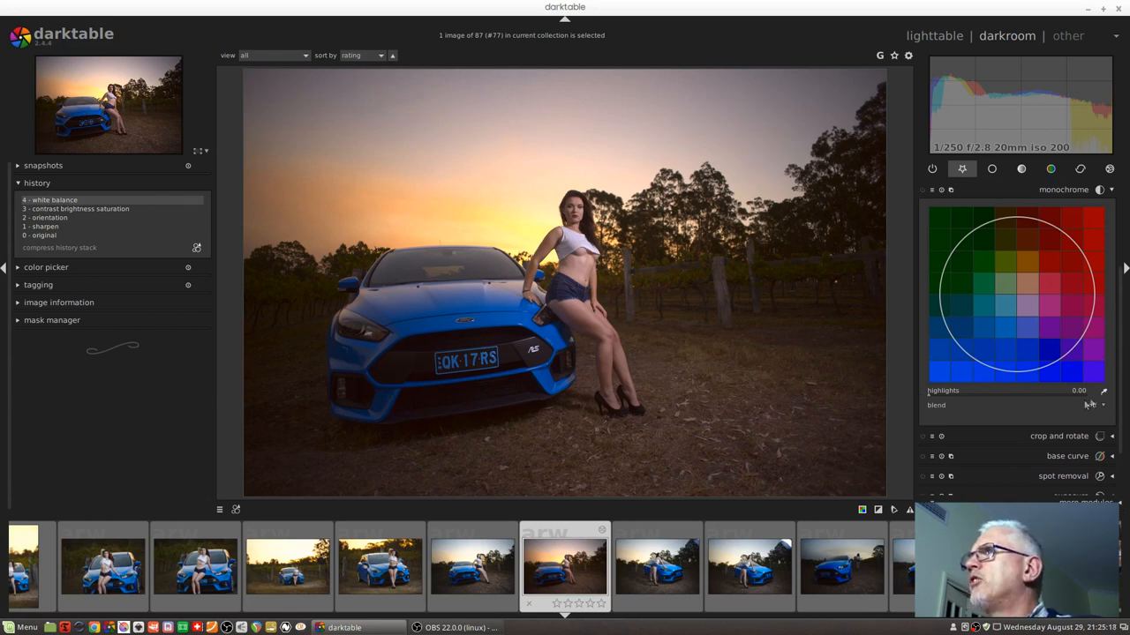
Blend the monochrome module through a parametric mask so the photo turns black and white
{"action": "left_click", "coordinate": [1101, 404]}
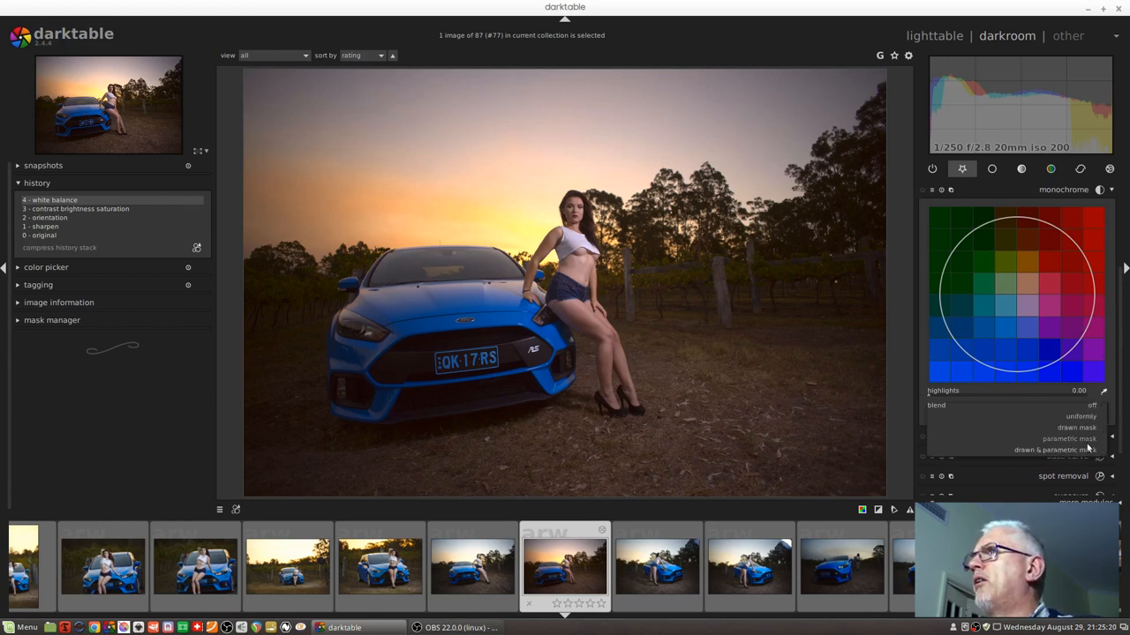
{"action": "left_click", "coordinate": [1069, 438]}
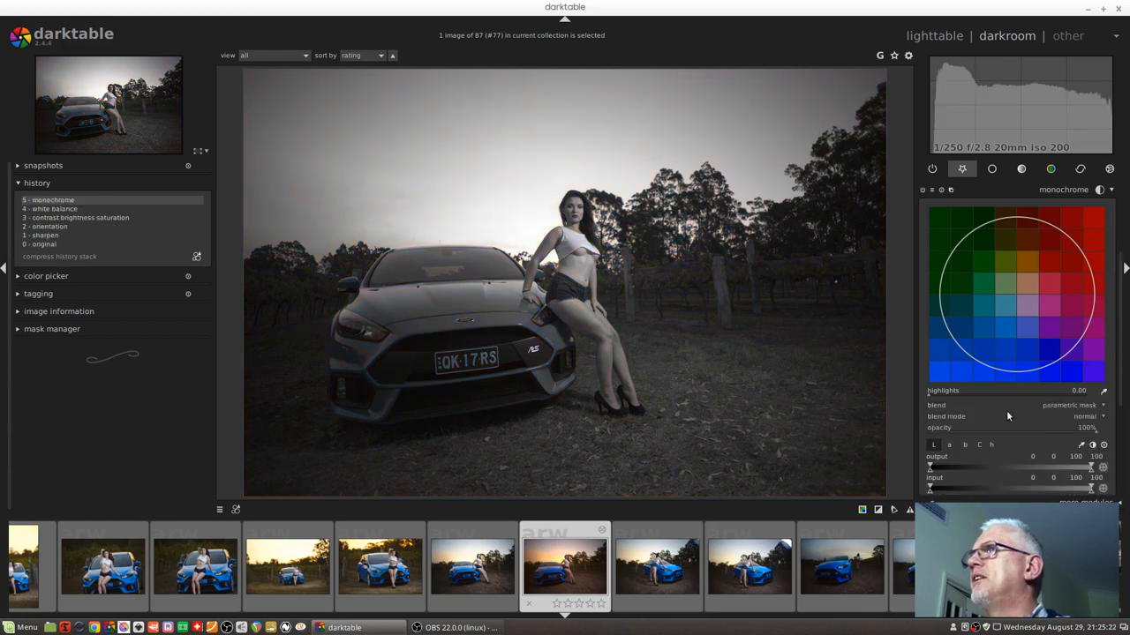
{"action": "mouse_move", "coordinate": [1121, 362]}
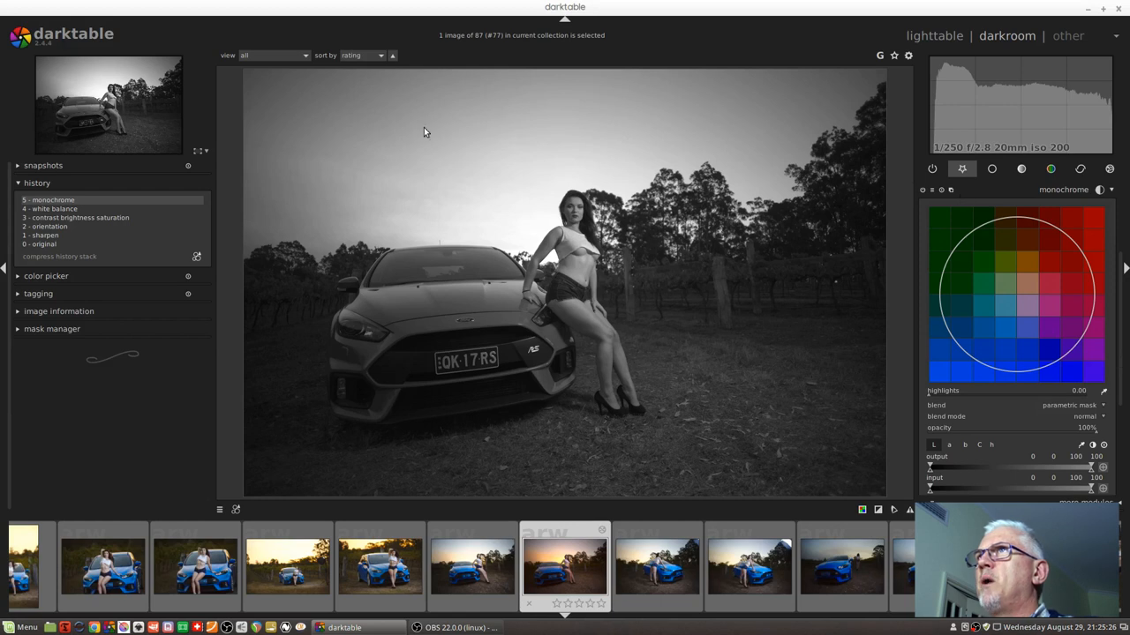
{"action": "mouse_move", "coordinate": [462, 346]}
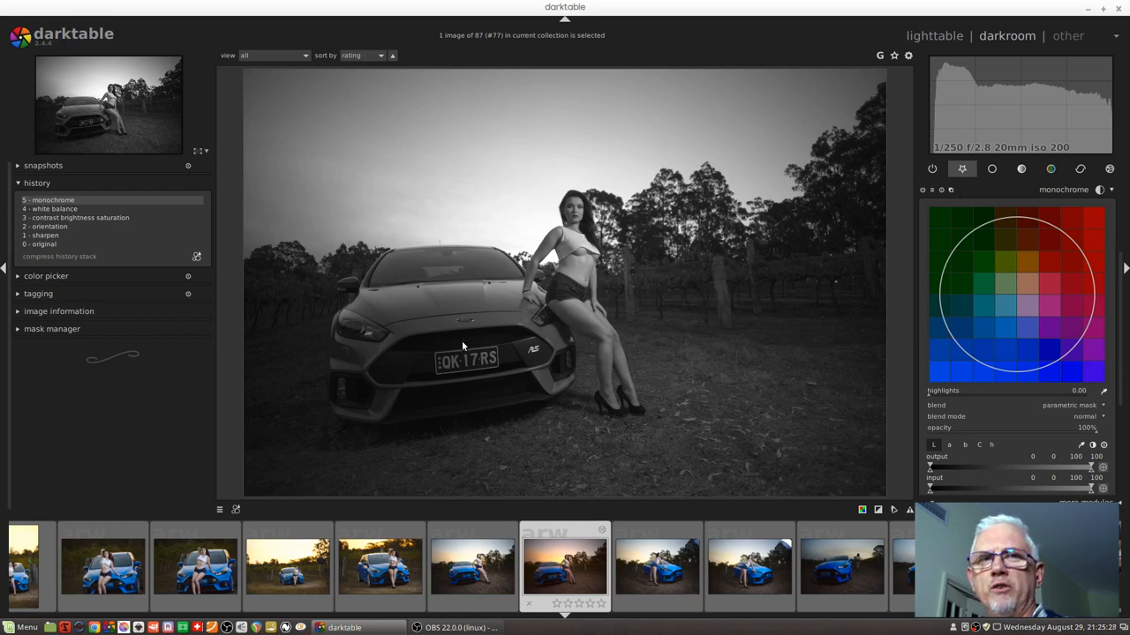
{"action": "mouse_move", "coordinate": [1122, 360]}
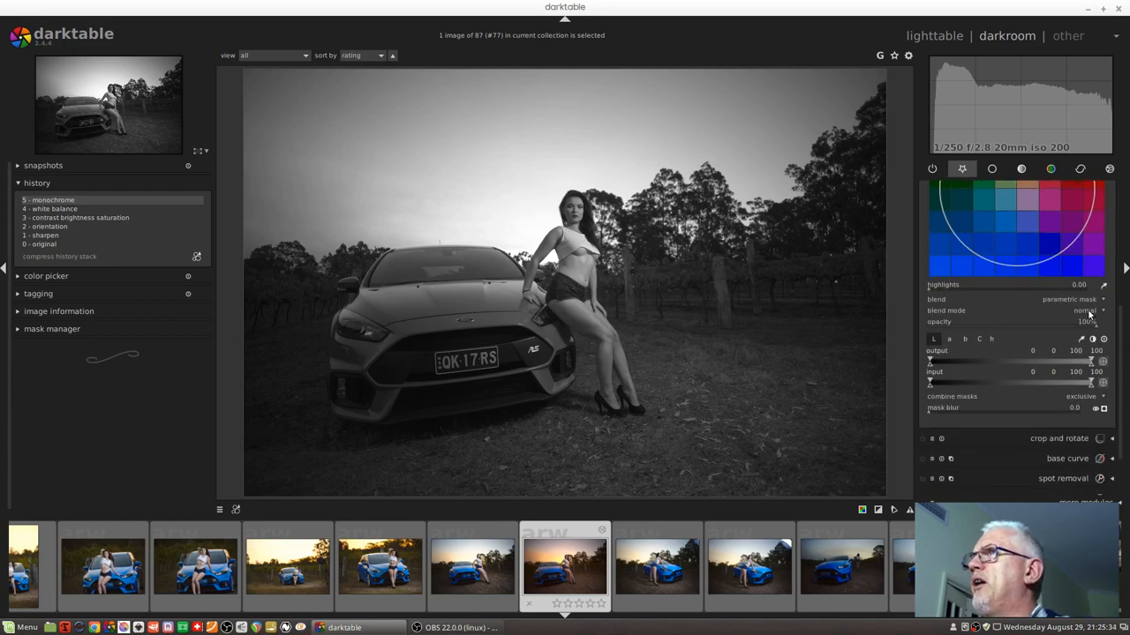
{"action": "mouse_move", "coordinate": [1086, 311]}
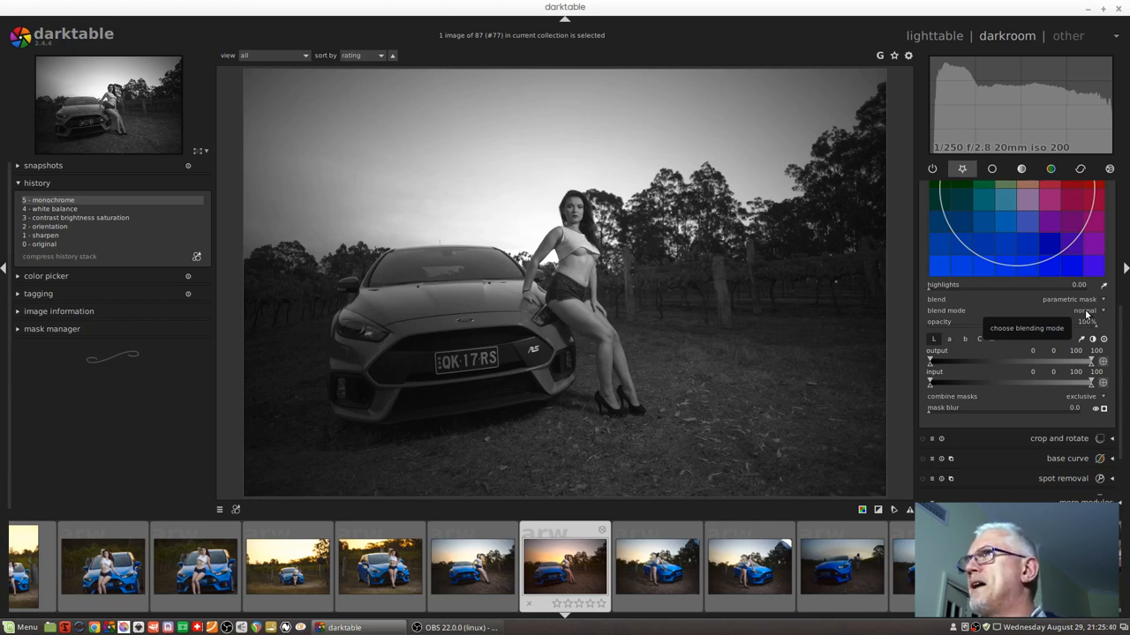
{"action": "mouse_move", "coordinate": [992, 339]}
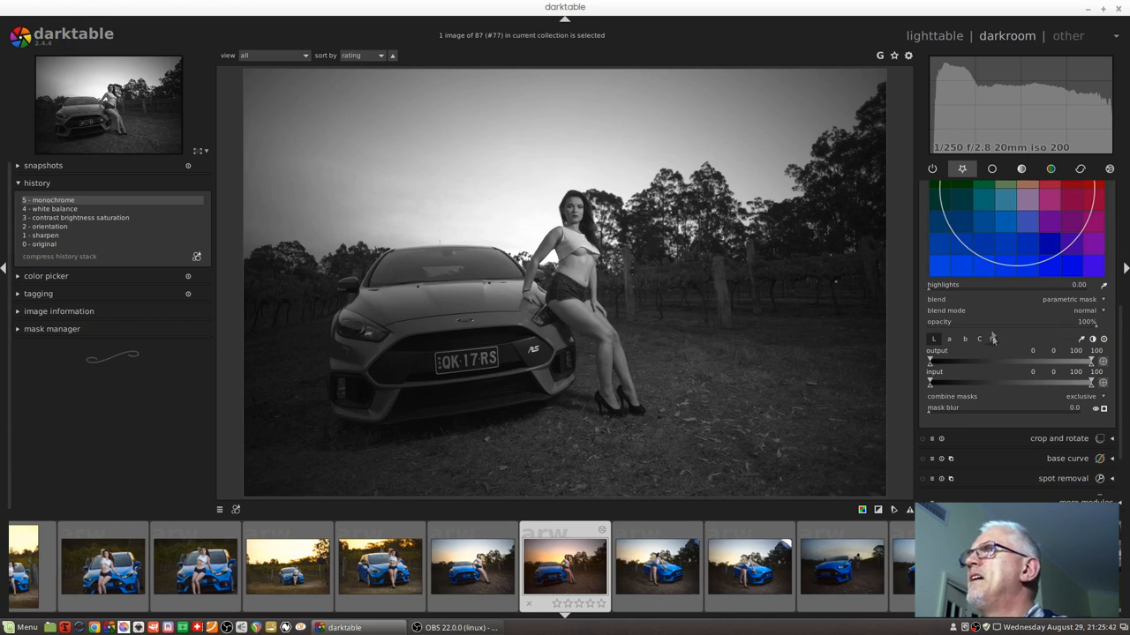
{"action": "mouse_move", "coordinate": [939, 339]}
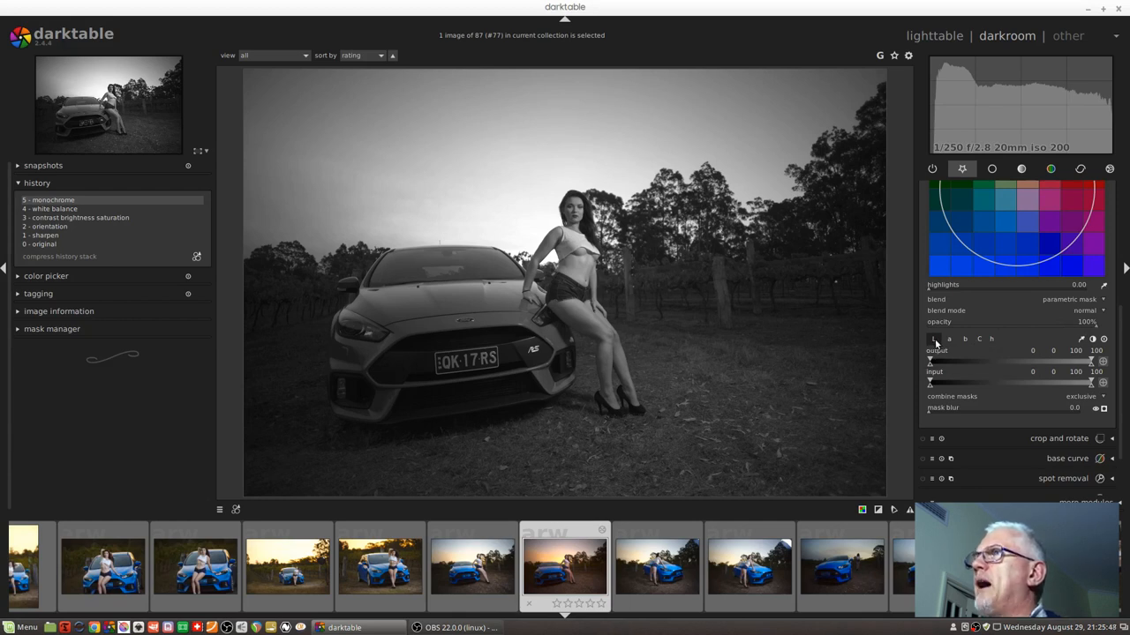
{"action": "mouse_move", "coordinate": [934, 339]}
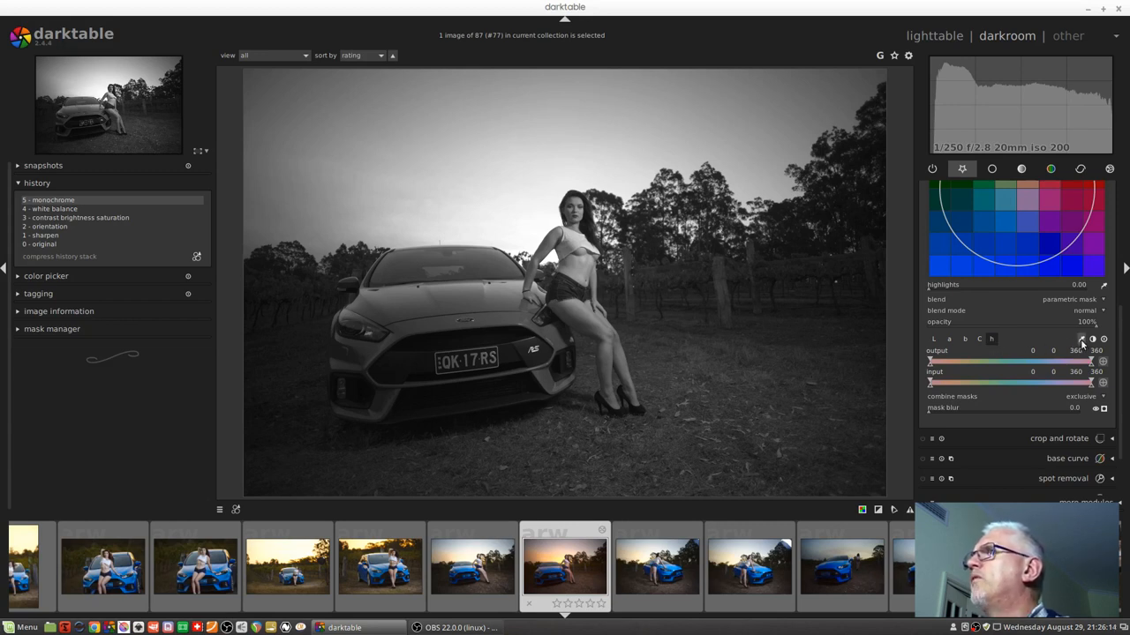
{"action": "mouse_move", "coordinate": [1091, 339]}
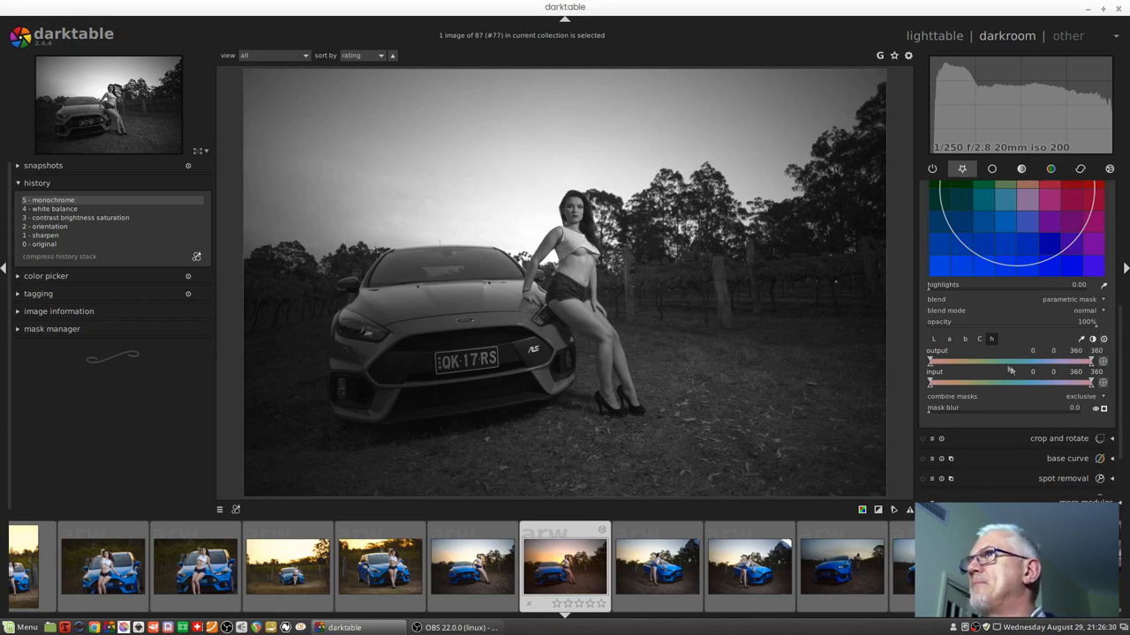
{"action": "mouse_move", "coordinate": [1008, 395]}
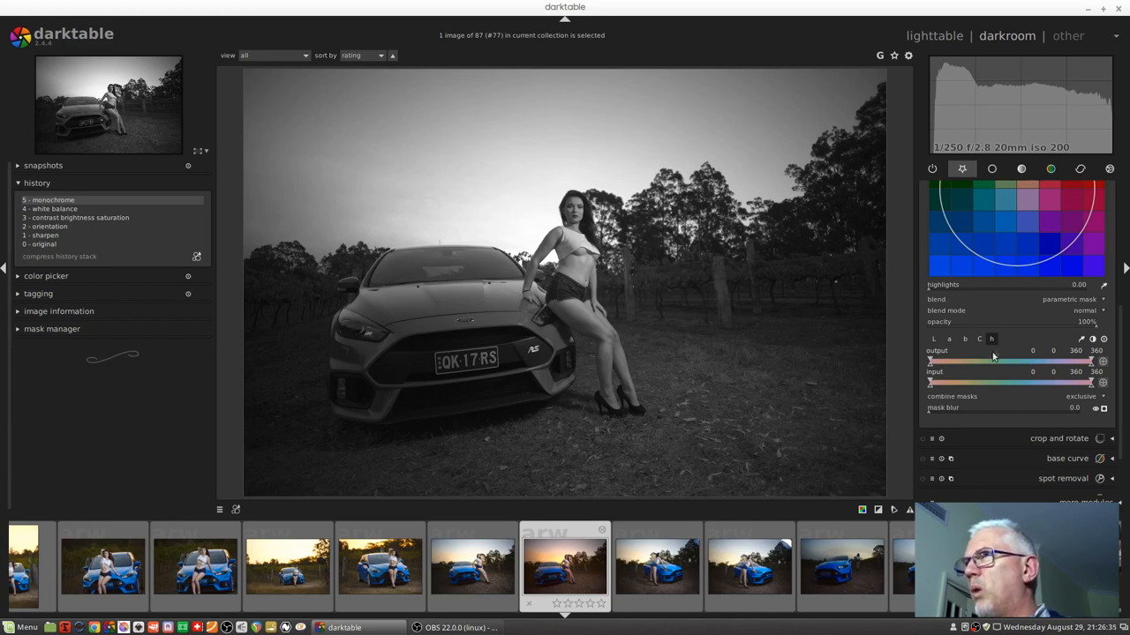
{"action": "mouse_move", "coordinate": [971, 383]}
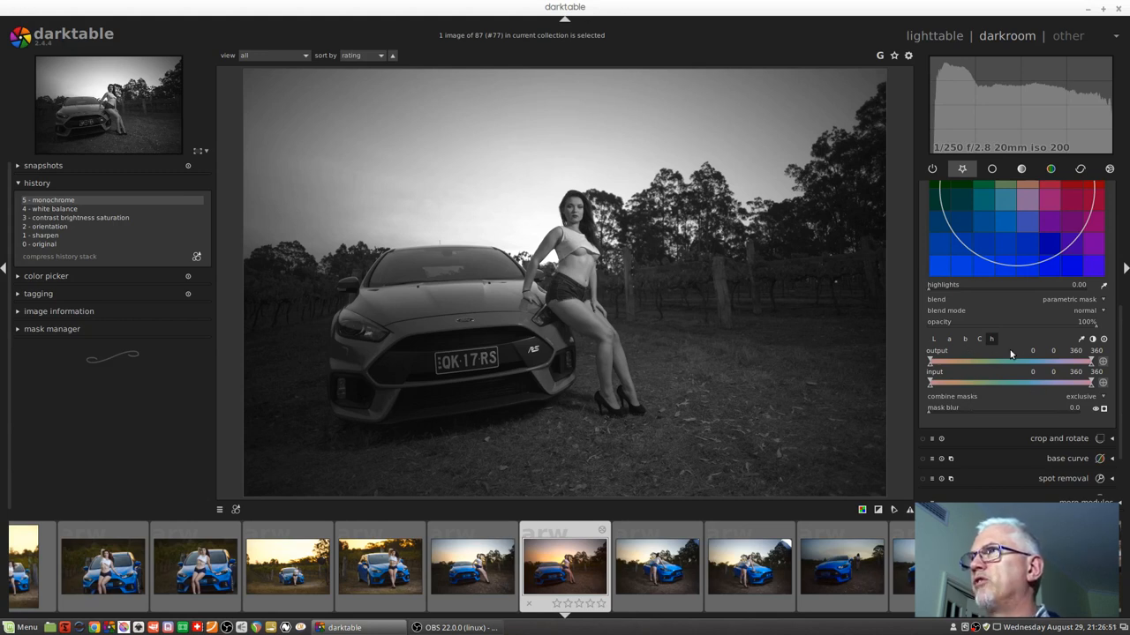
{"action": "mouse_move", "coordinate": [985, 381]}
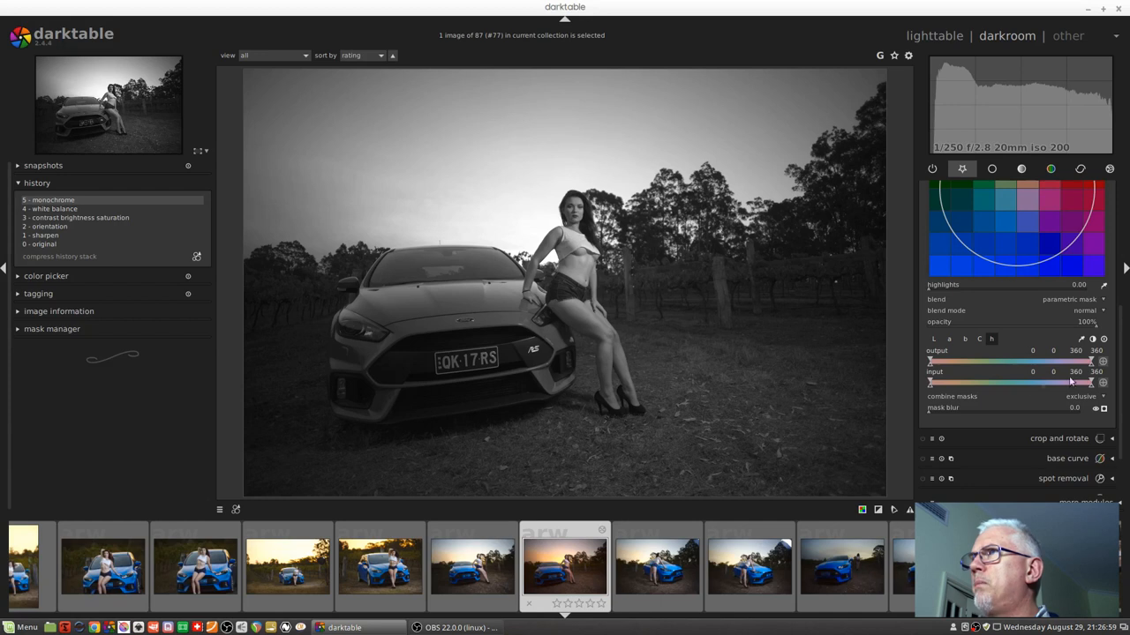
{"action": "mouse_move", "coordinate": [992, 384]}
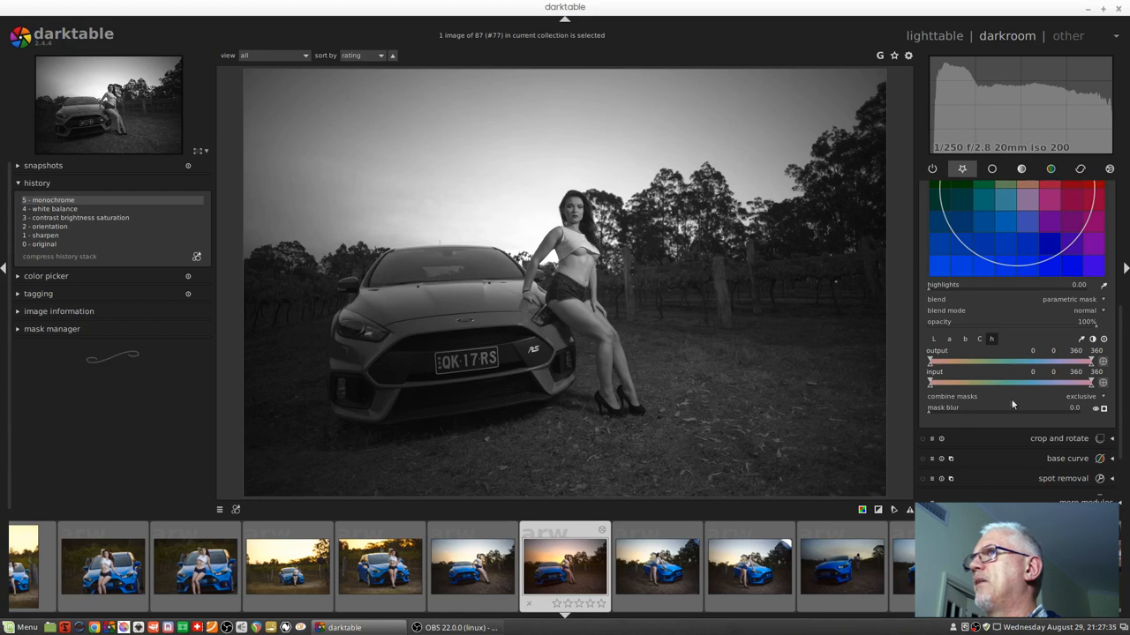
{"action": "mouse_move", "coordinate": [1055, 408]}
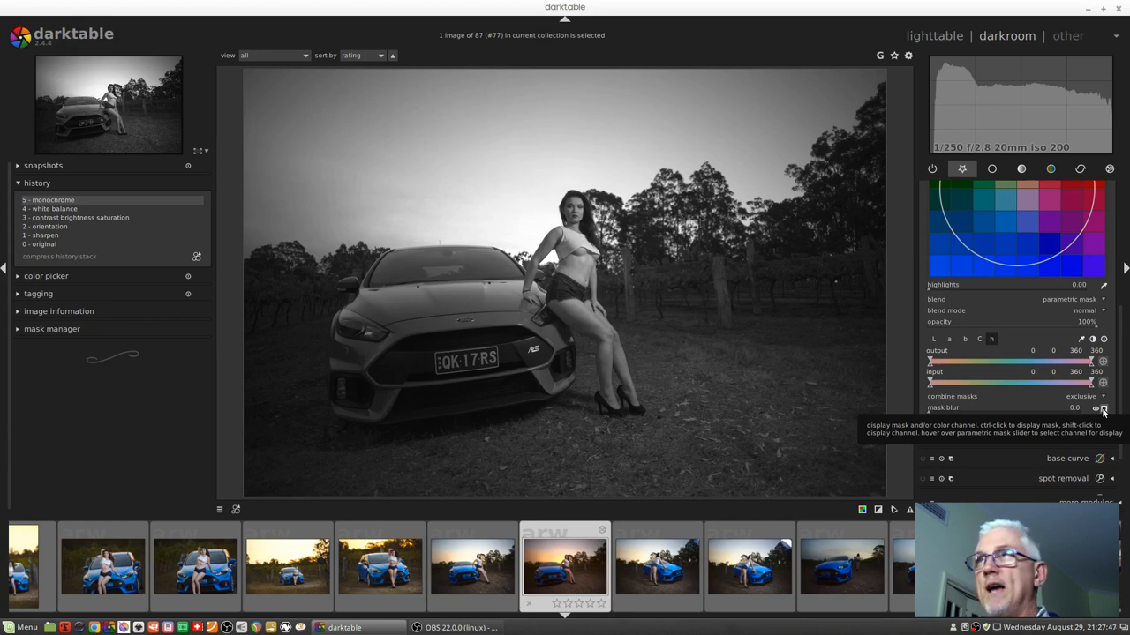
Move the parametric mask from hue to another channel and show its overlay on the photo
{"action": "left_click", "coordinate": [1098, 408]}
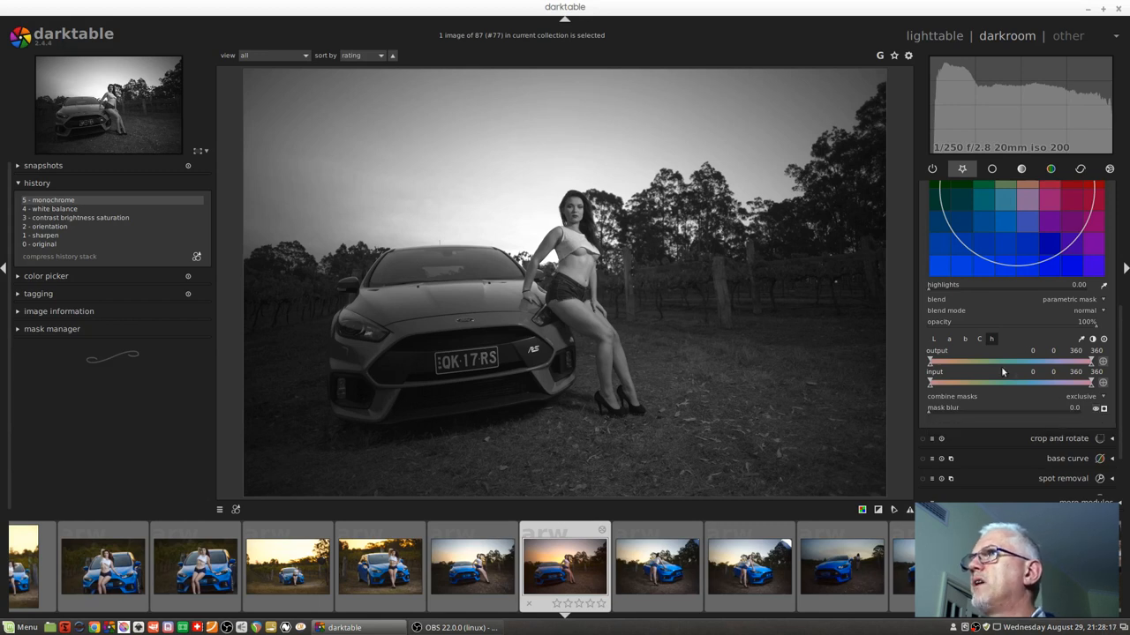
{"action": "left_click", "coordinate": [950, 339]}
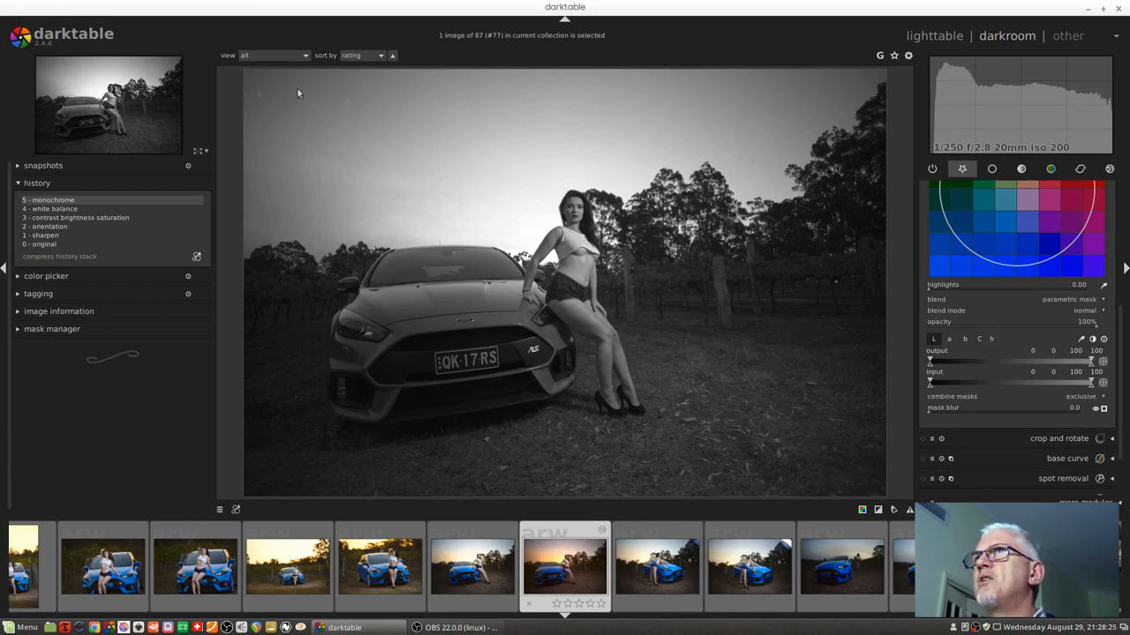
{"action": "mouse_move", "coordinate": [883, 113]}
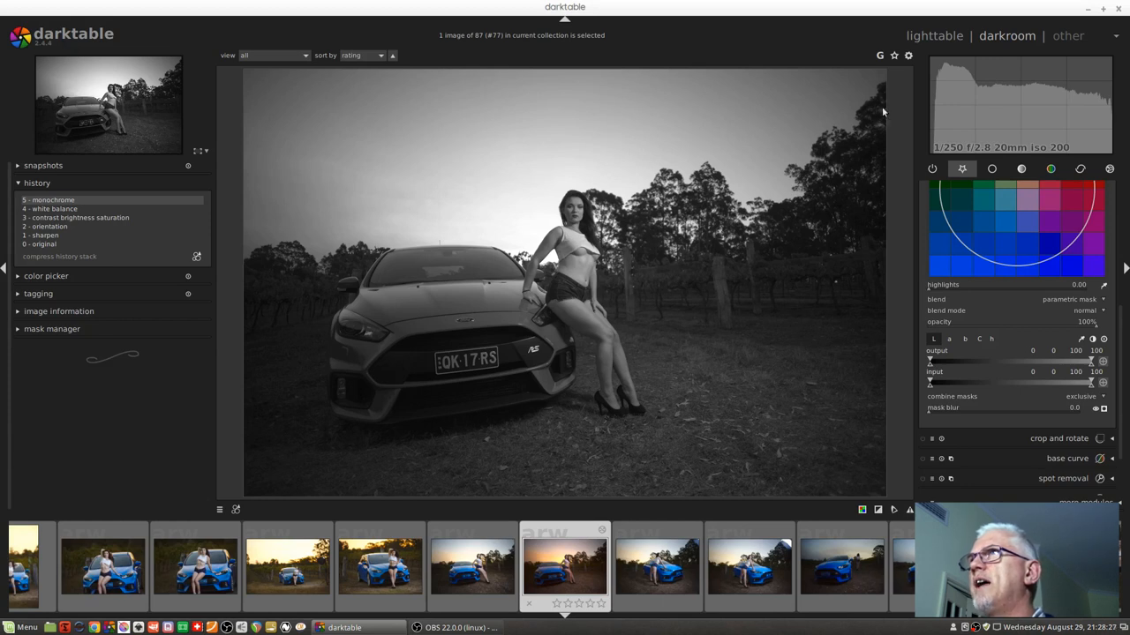
{"action": "mouse_move", "coordinate": [830, 99]}
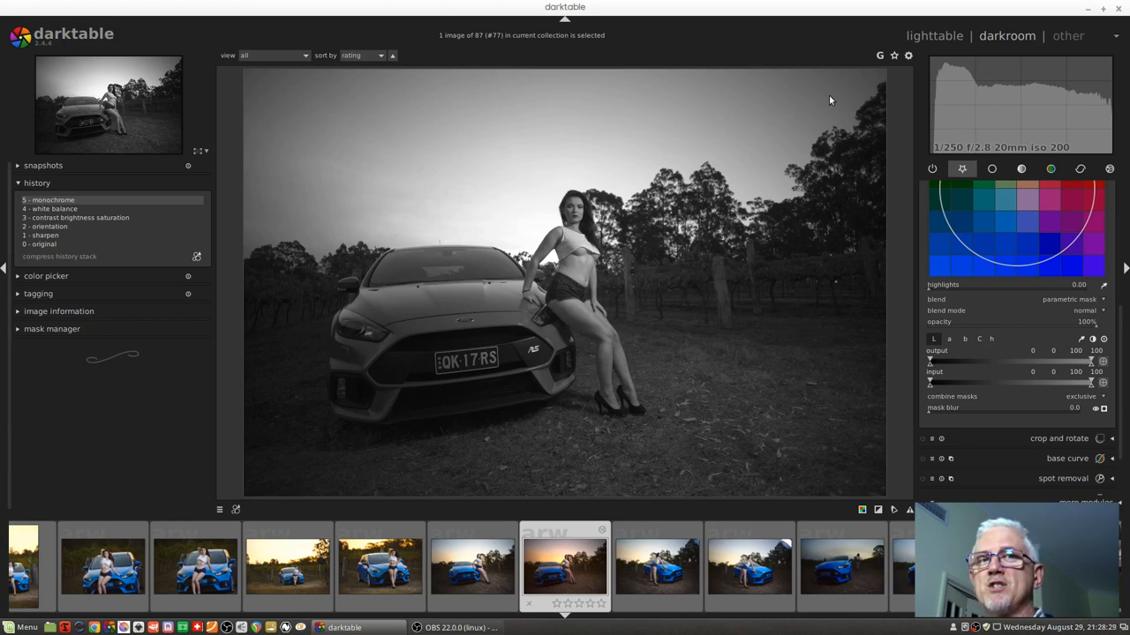
{"action": "mouse_move", "coordinate": [565, 324]}
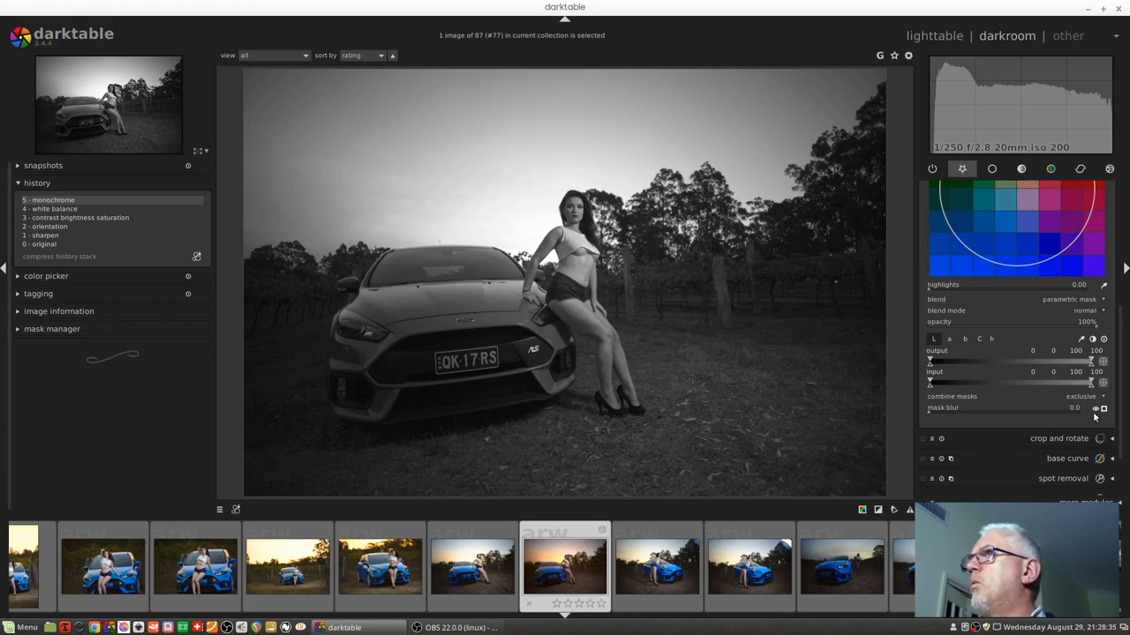
{"action": "left_click", "coordinate": [1102, 408]}
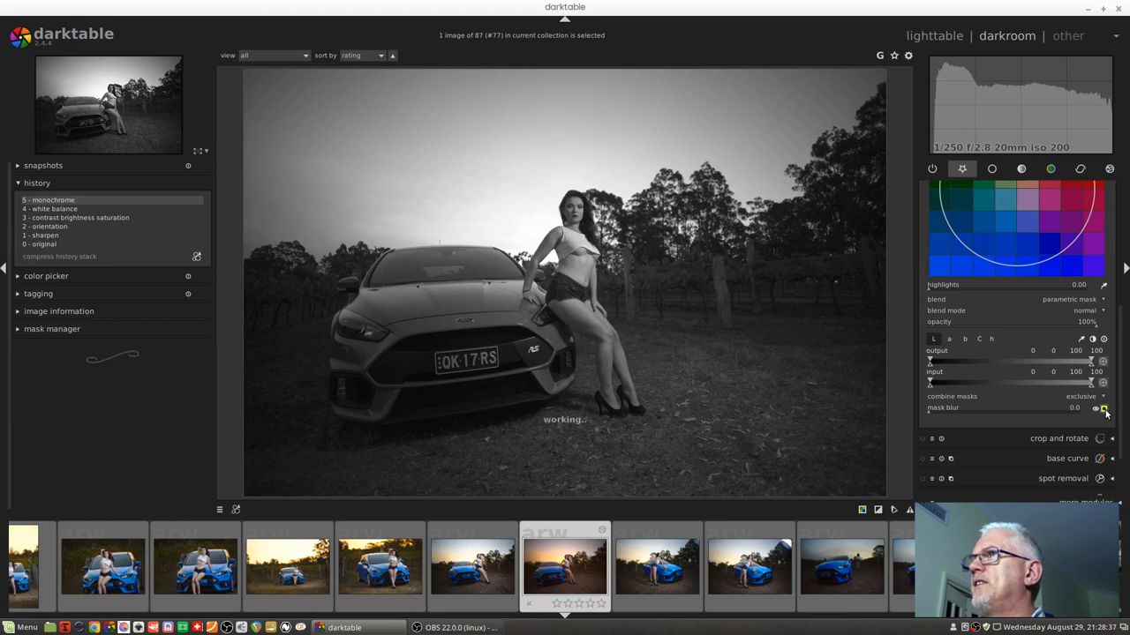
{"action": "left_click", "coordinate": [1098, 408]}
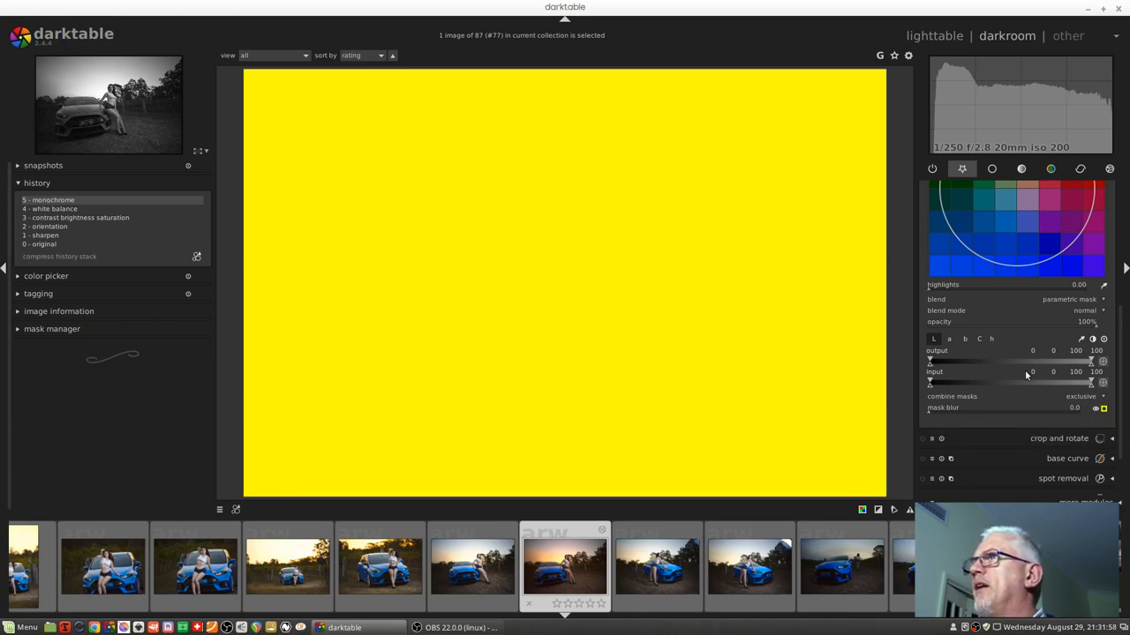
{"action": "mouse_move", "coordinate": [1048, 382]}
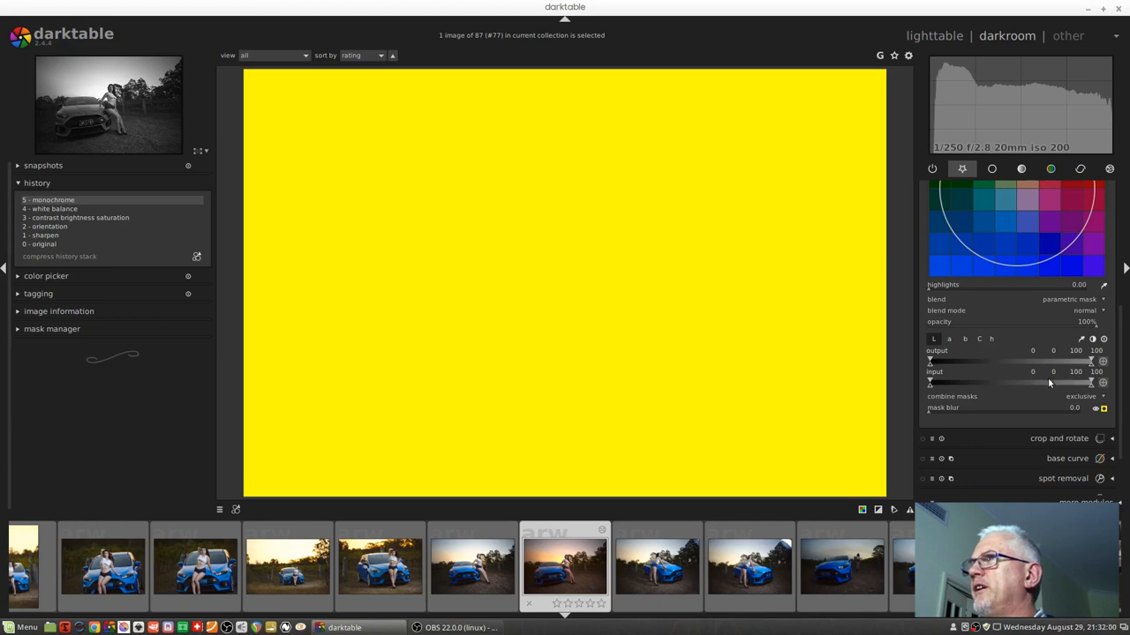
{"action": "mouse_move", "coordinate": [1073, 381]}
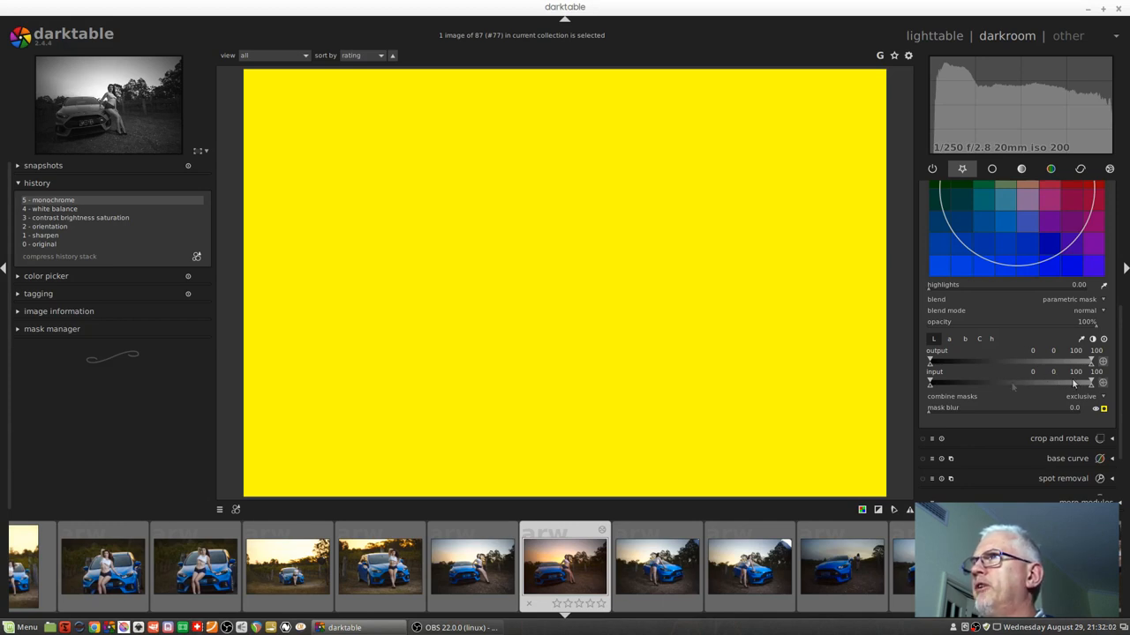
{"action": "mouse_move", "coordinate": [918, 394]}
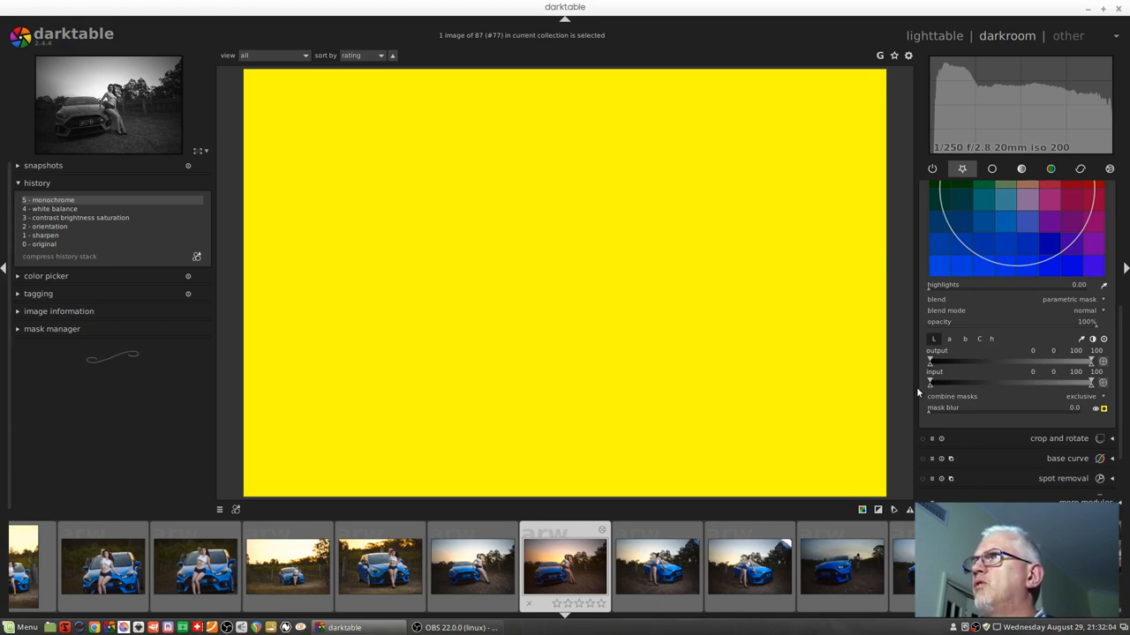
{"action": "mouse_move", "coordinate": [996, 394]}
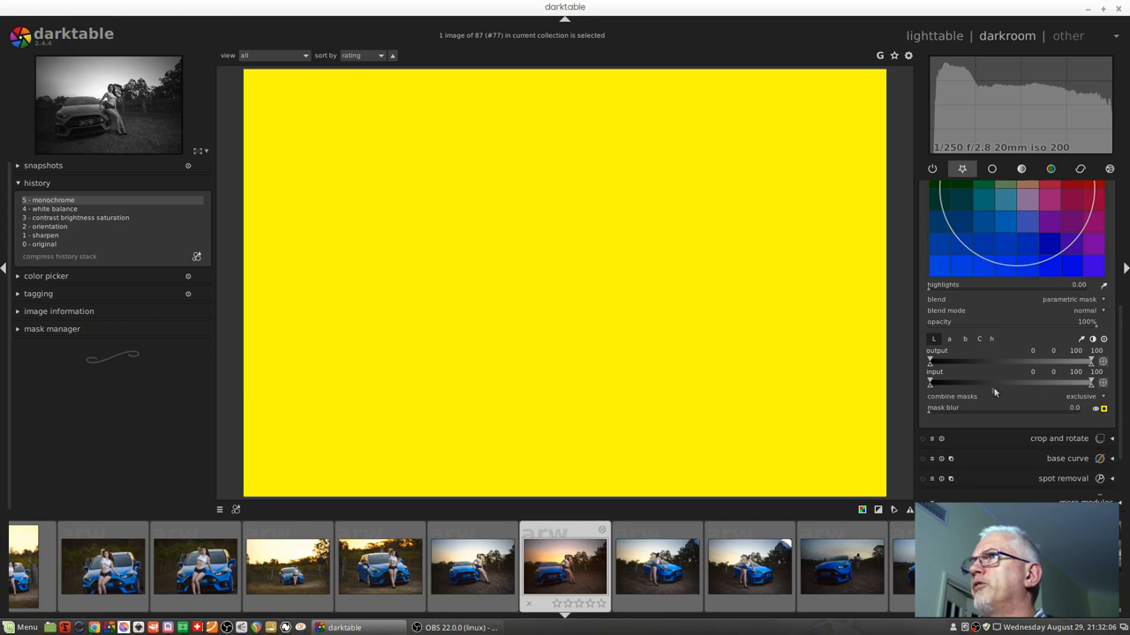
{"action": "mouse_move", "coordinate": [1033, 380]}
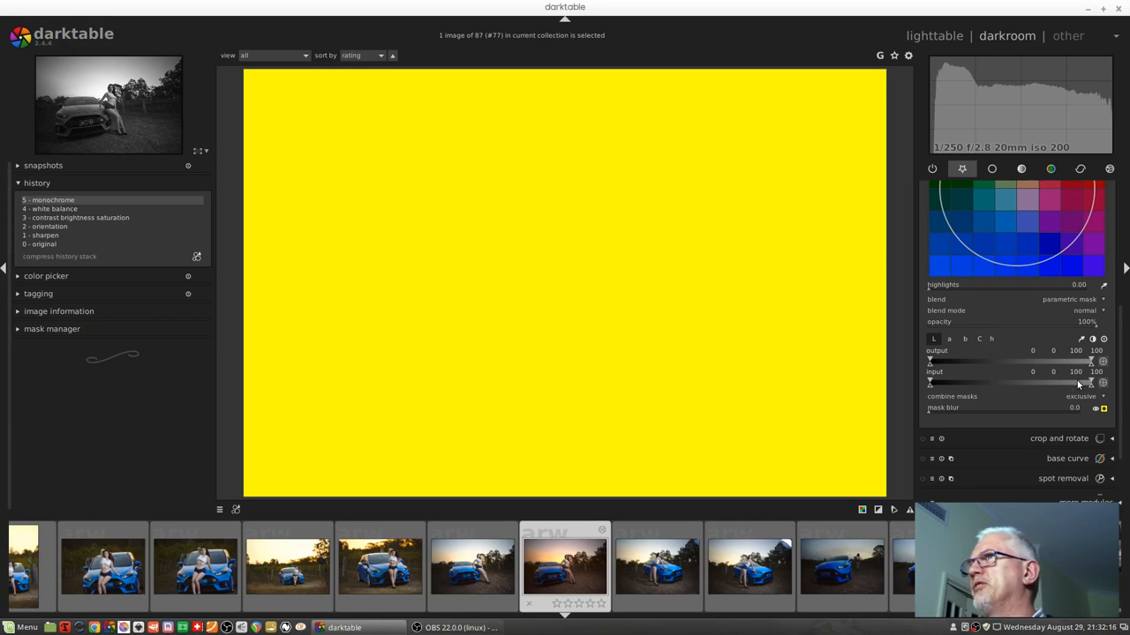
Narrow the L channel input range so the mask covers mainly the bright sky
{"action": "left_click_drag", "start_coordinate": [1091, 381], "coordinate": [1076, 382]}
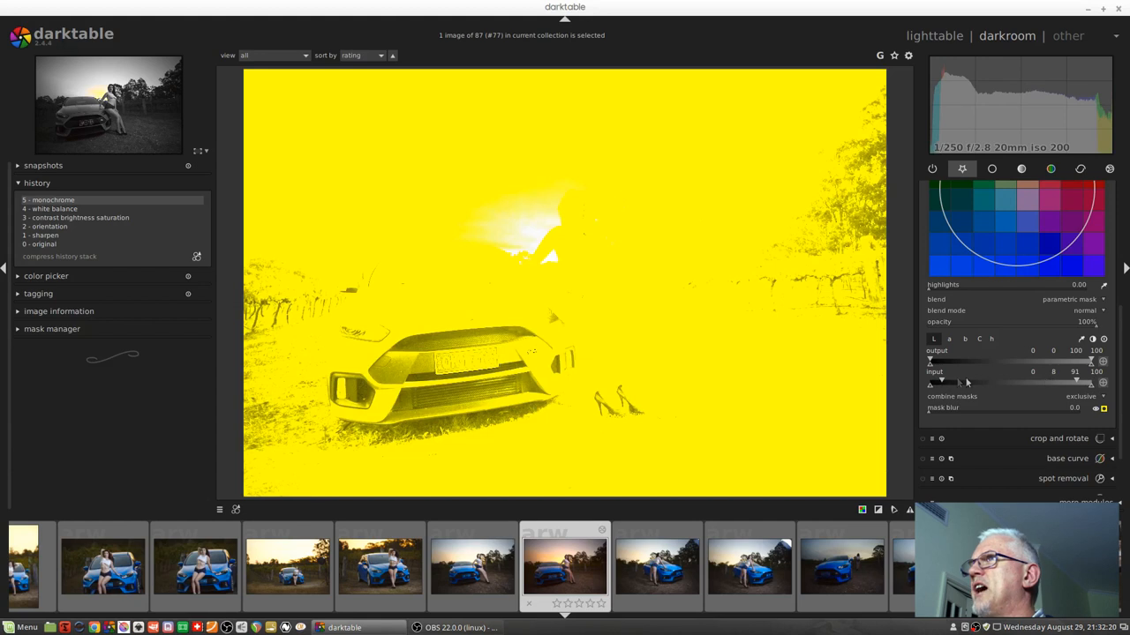
{"action": "left_click_drag", "start_coordinate": [950, 381], "coordinate": [956, 381]}
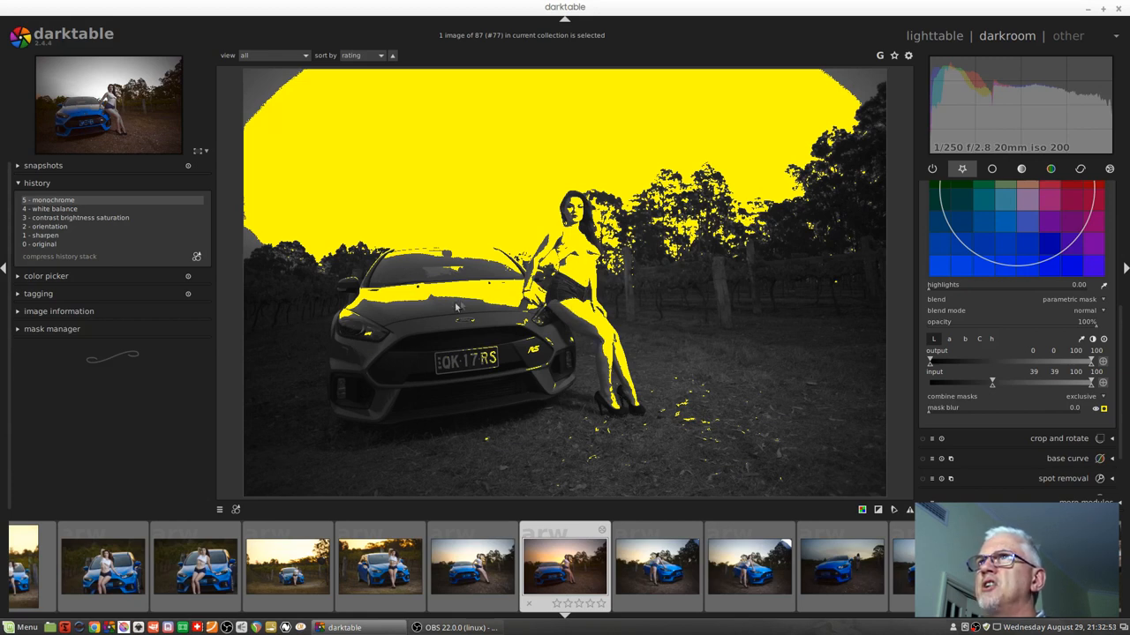
{"action": "mouse_move", "coordinate": [335, 323]}
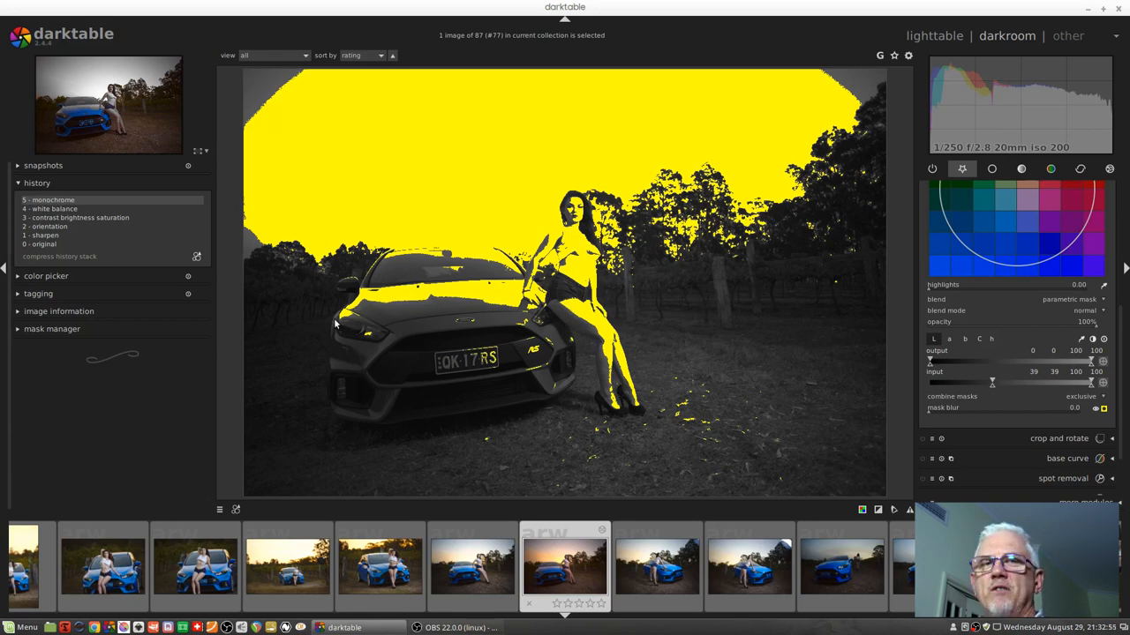
{"action": "mouse_move", "coordinate": [971, 369]}
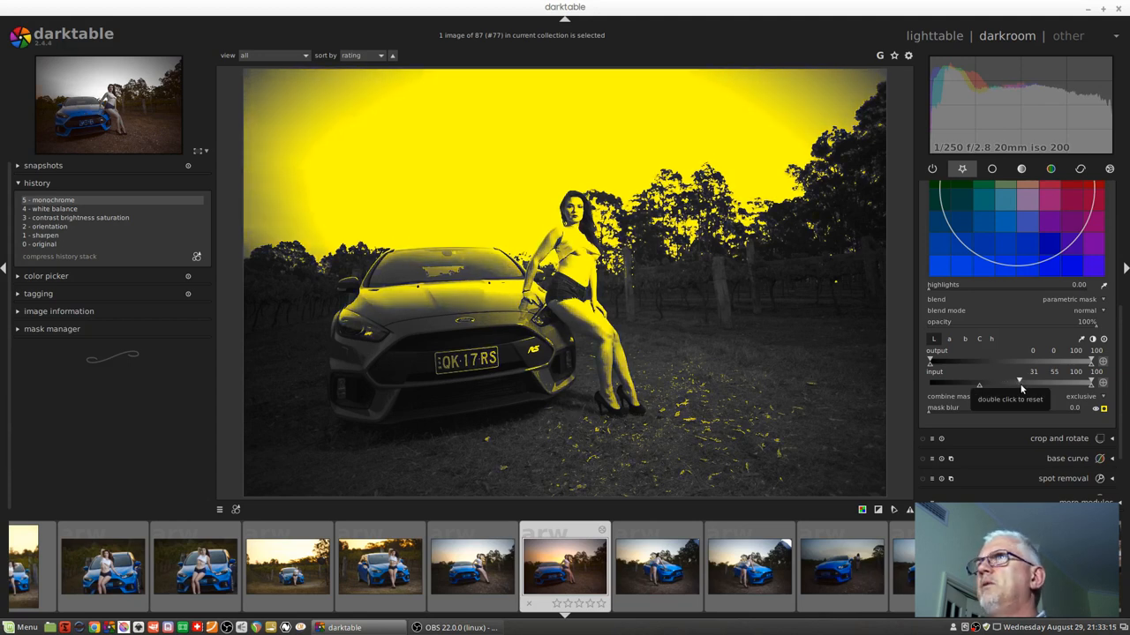
Refine the lower lightness markers (about 30/55) for a softer sky-to-trees transition
{"action": "left_click_drag", "start_coordinate": [1022, 381], "coordinate": [1013, 381]}
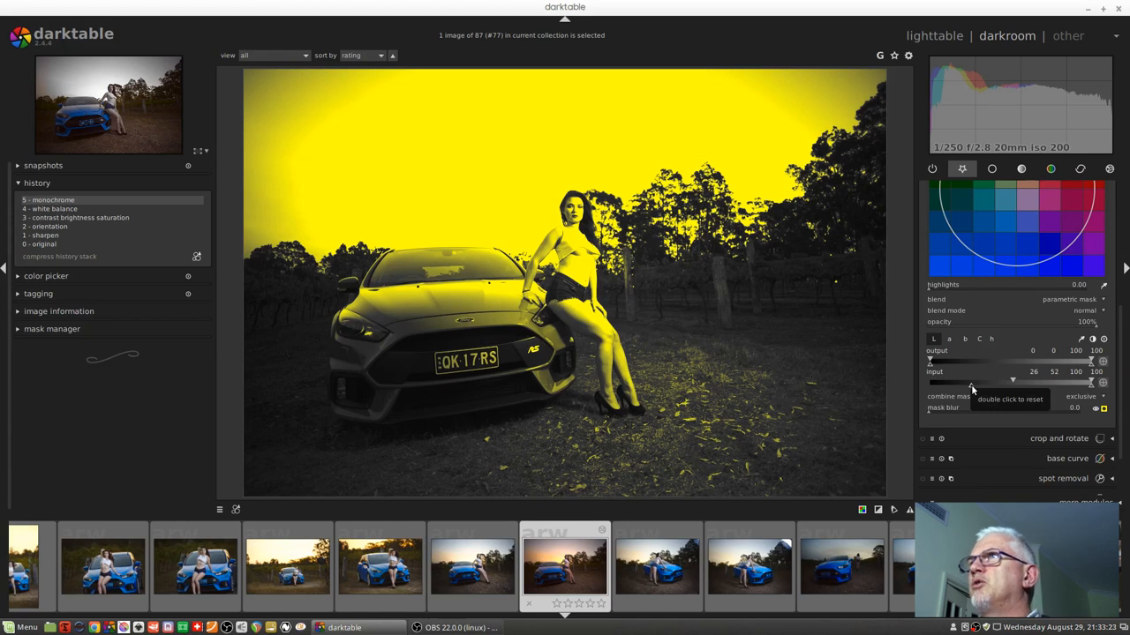
{"action": "mouse_move", "coordinate": [798, 83]}
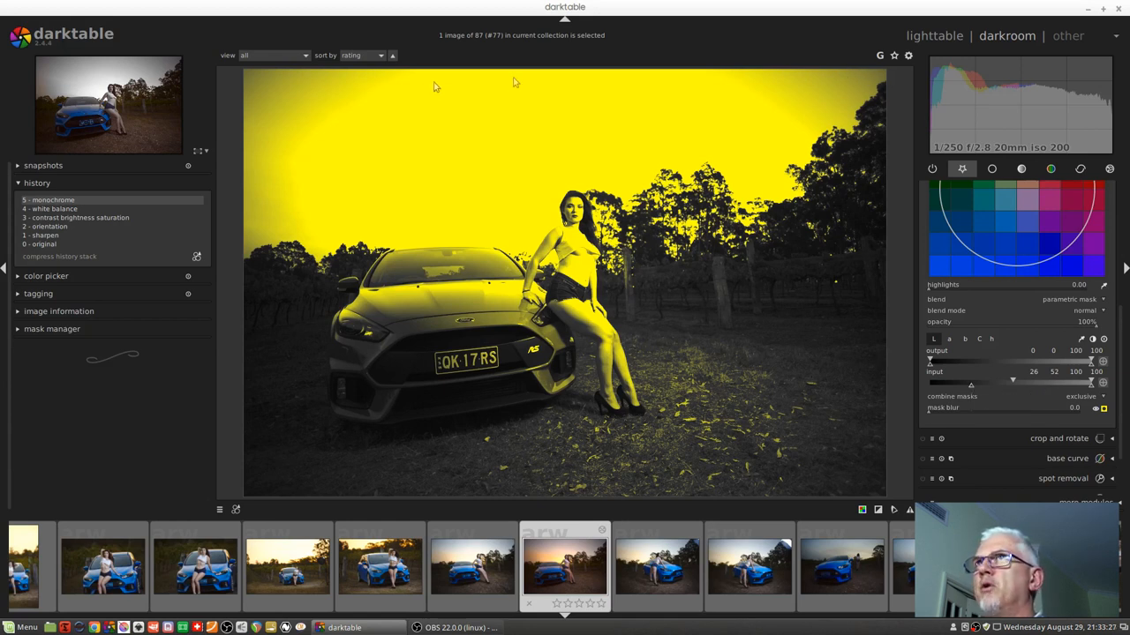
{"action": "mouse_move", "coordinate": [333, 104]}
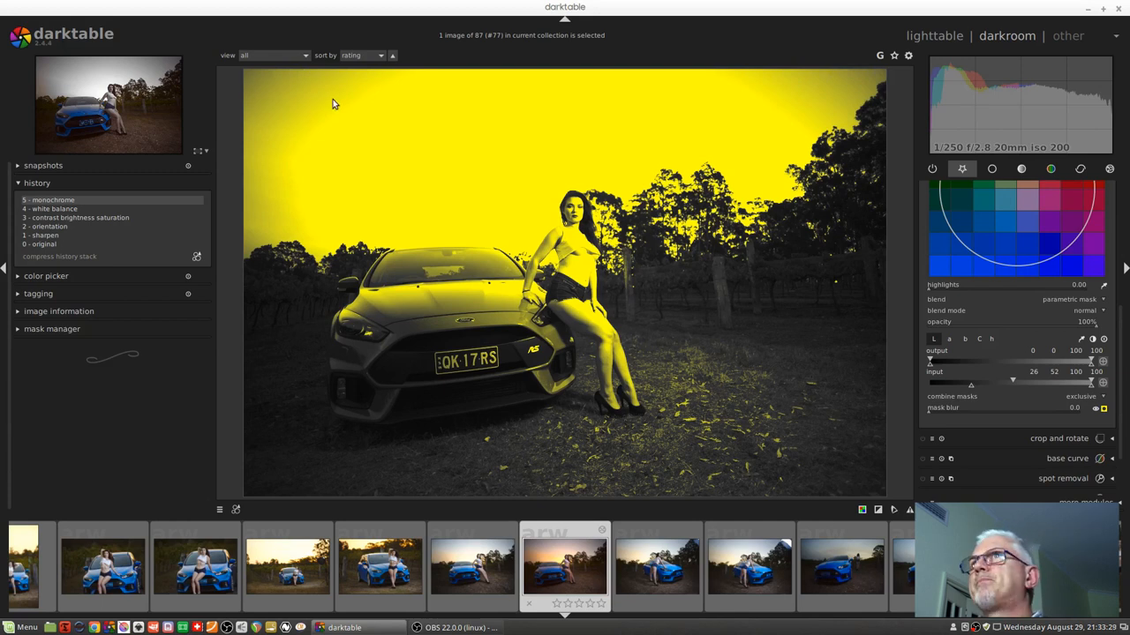
{"action": "mouse_move", "coordinate": [422, 268]}
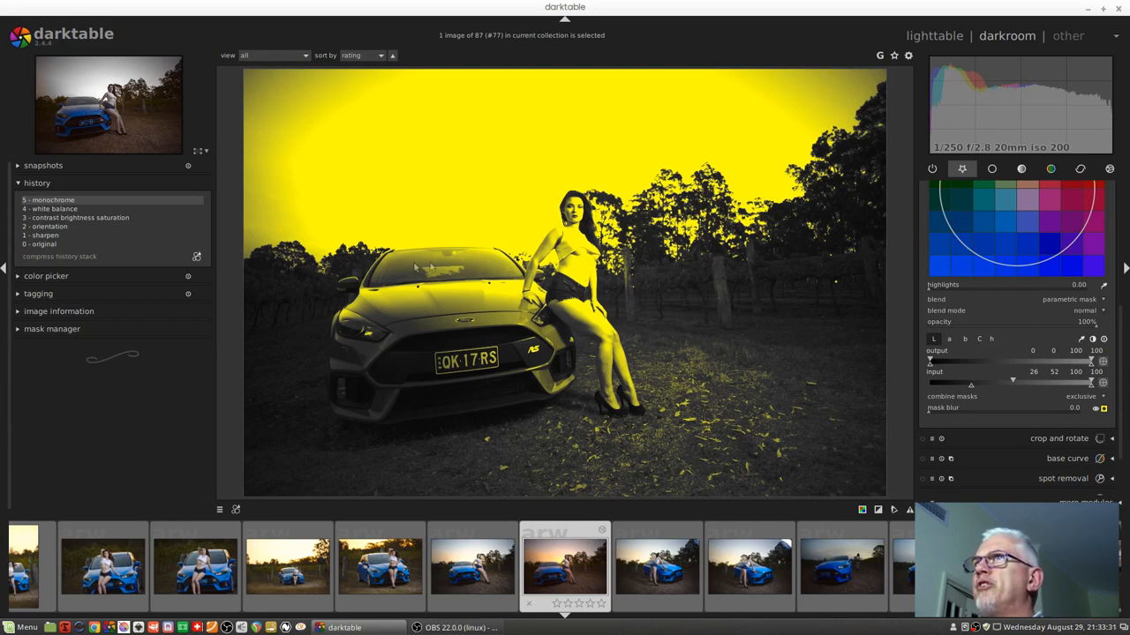
{"action": "mouse_move", "coordinate": [579, 221]}
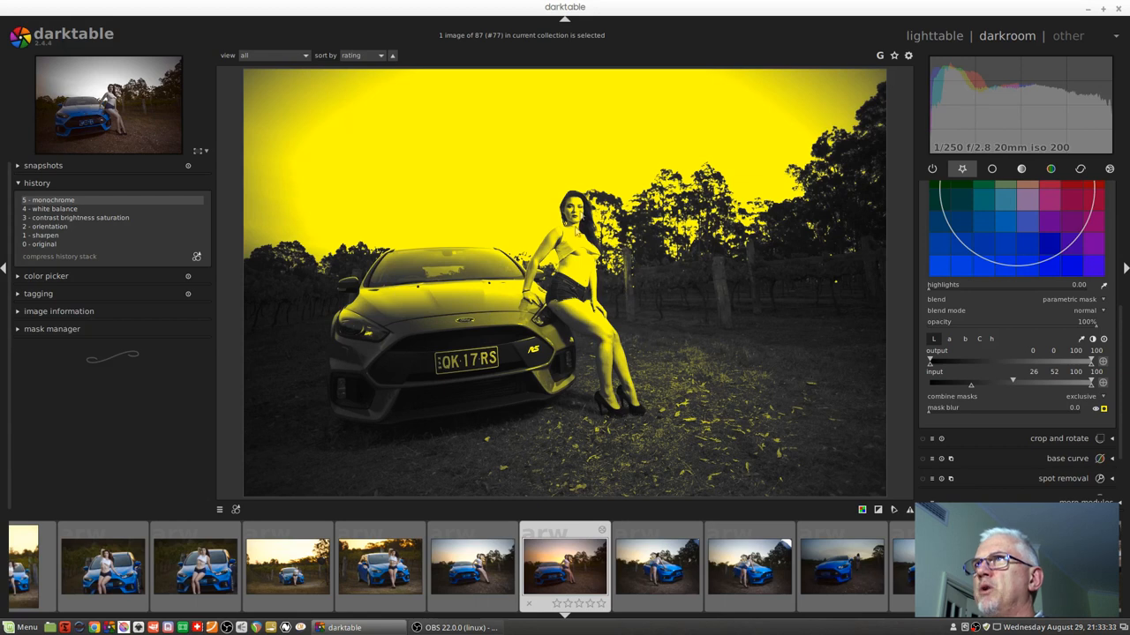
{"action": "mouse_move", "coordinate": [650, 399]}
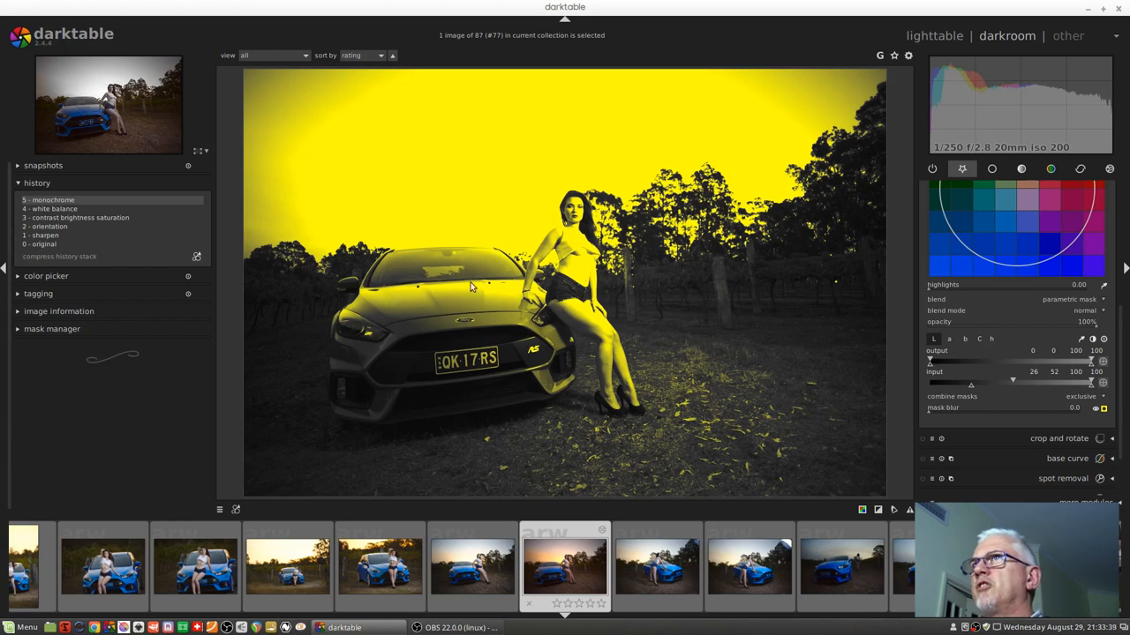
{"action": "mouse_move", "coordinate": [384, 300]}
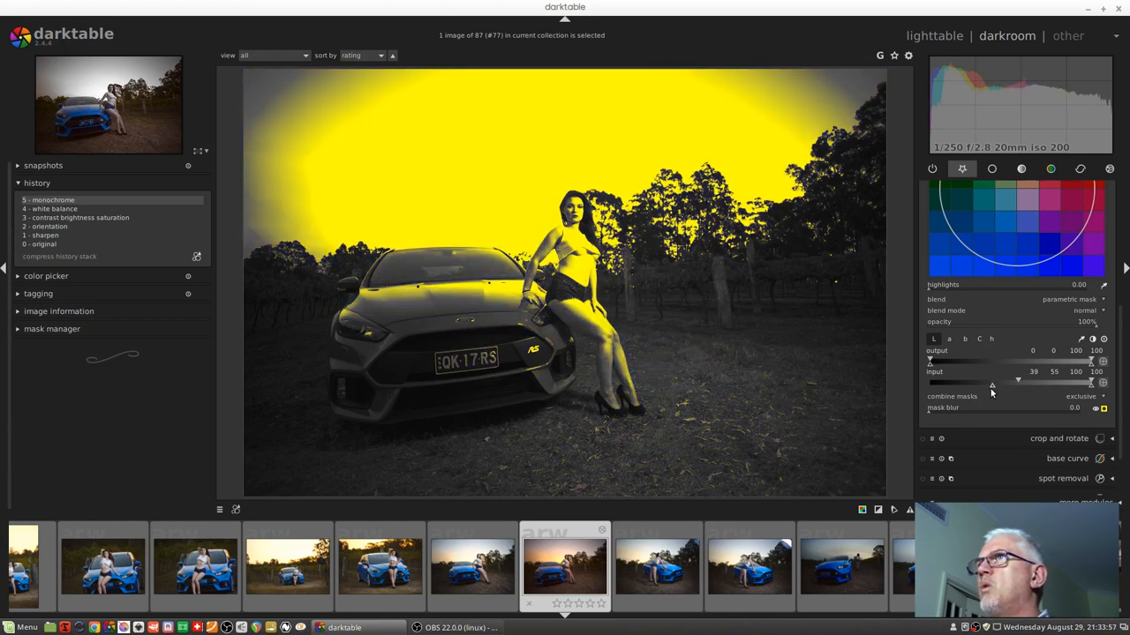
{"action": "left_click_drag", "start_coordinate": [992, 385], "coordinate": [978, 385]}
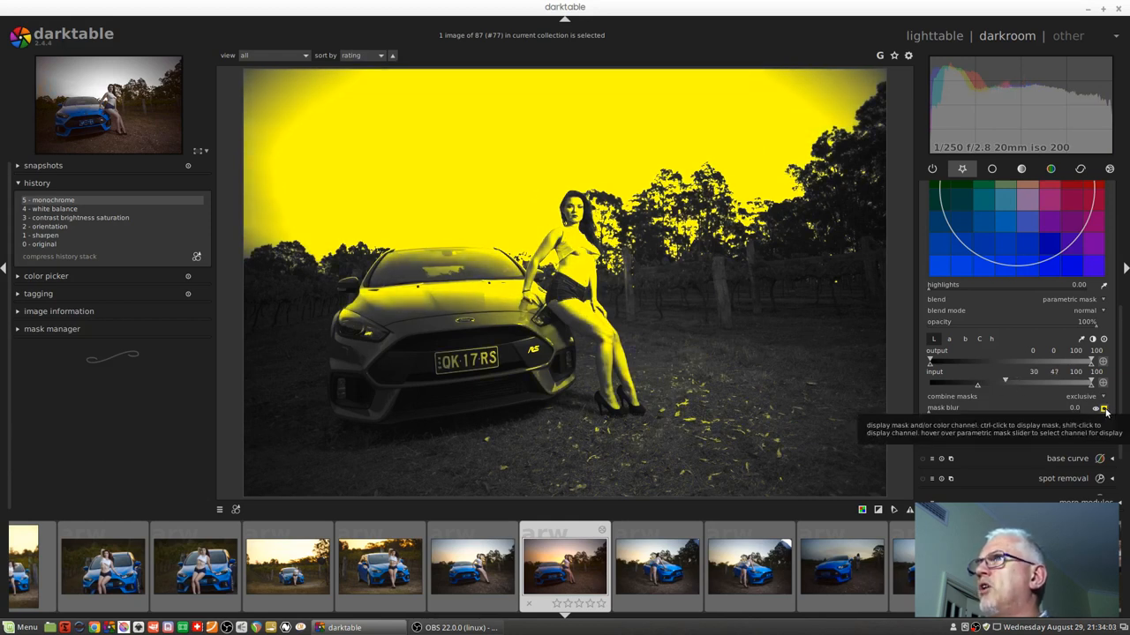
Hide the yellow mask overlay to see the grey sky with car and model in colour
{"action": "left_click", "coordinate": [1101, 407]}
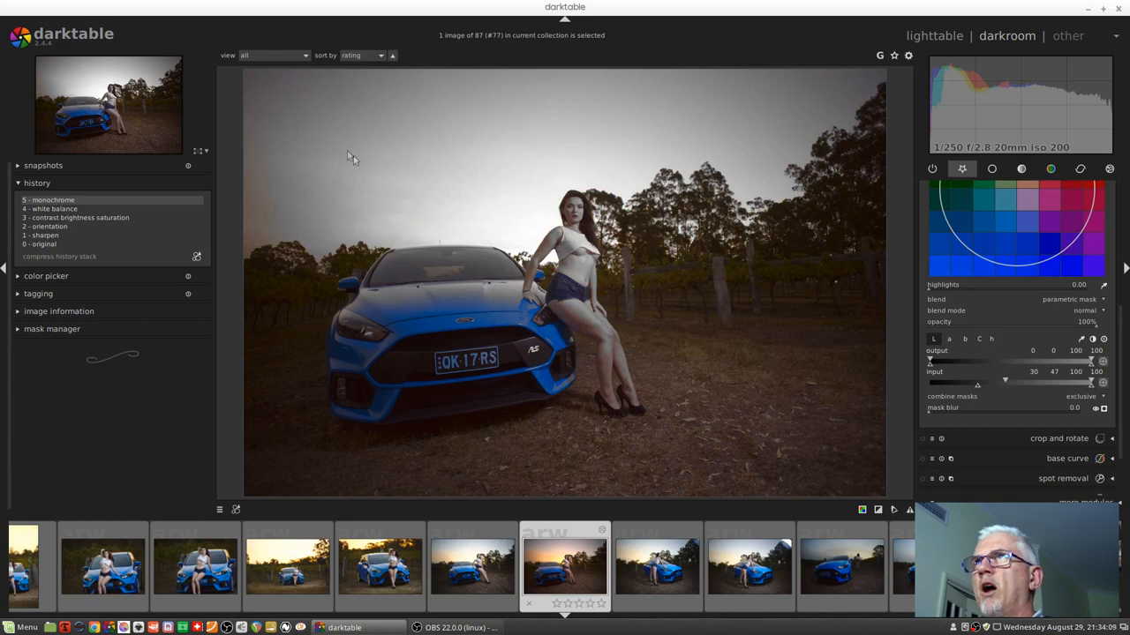
{"action": "mouse_move", "coordinate": [646, 166]}
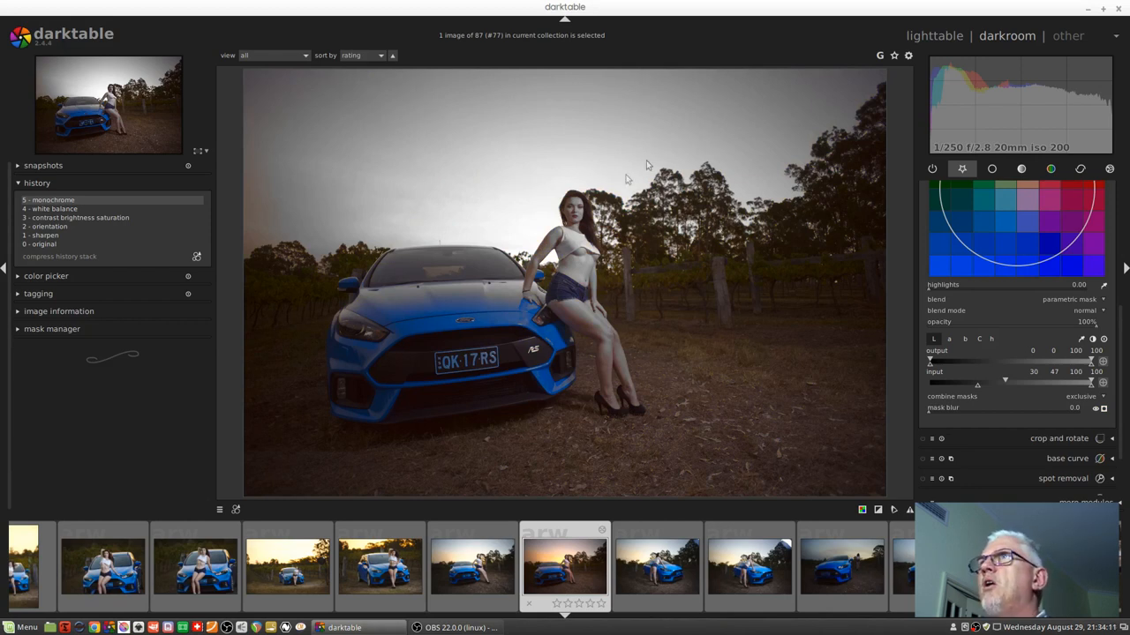
{"action": "mouse_move", "coordinate": [434, 222]}
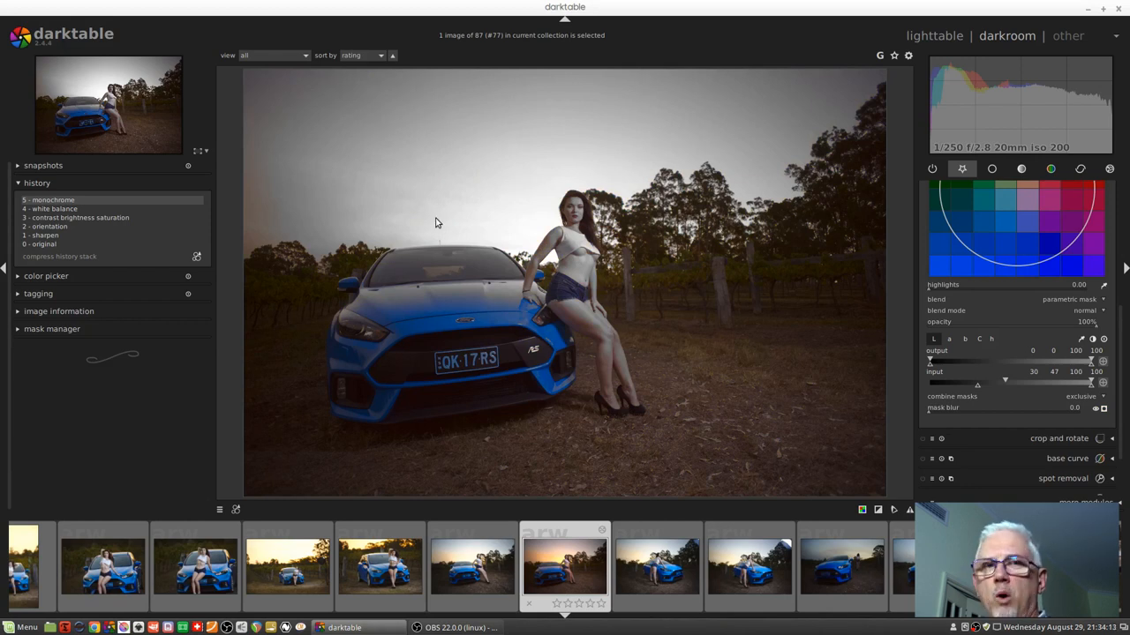
{"action": "mouse_move", "coordinate": [332, 128]}
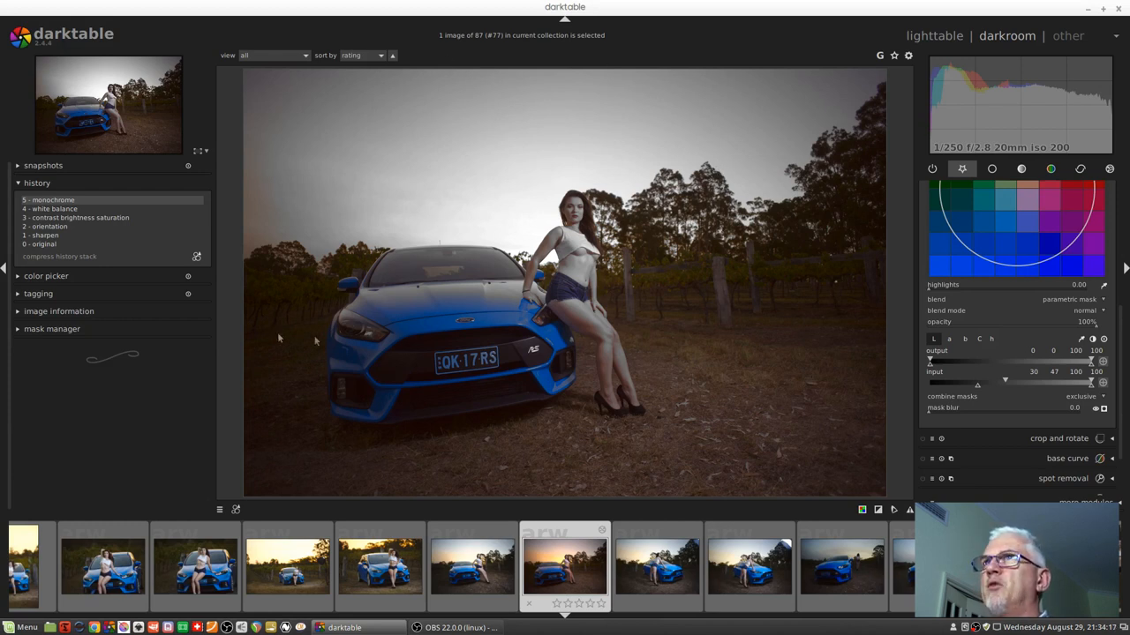
{"action": "mouse_move", "coordinate": [748, 254]}
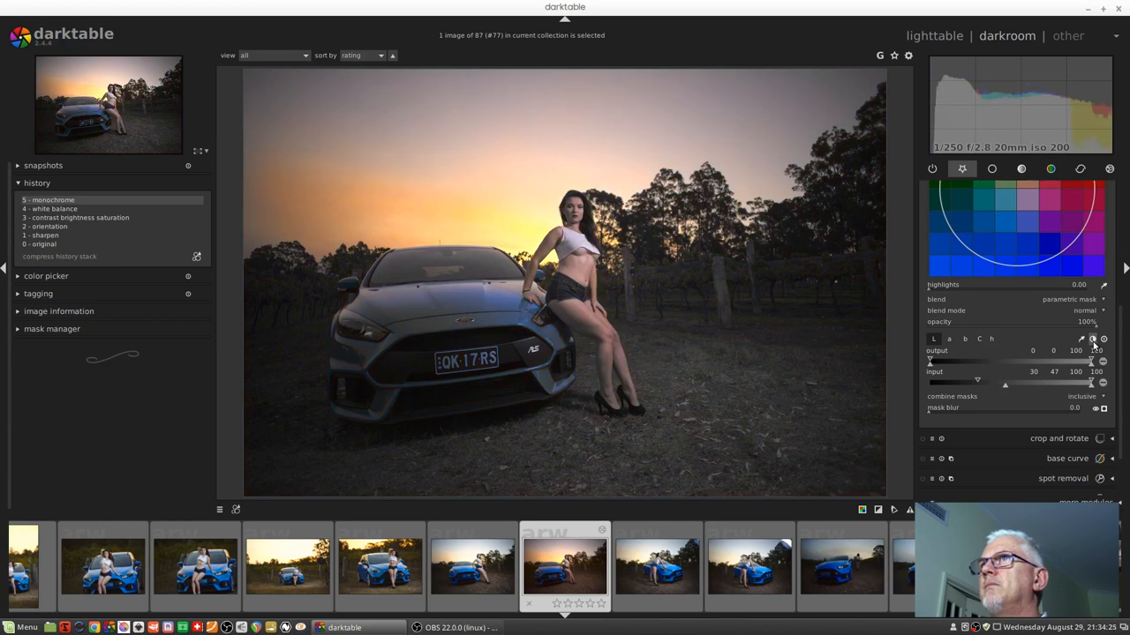
{"action": "mouse_move", "coordinate": [766, 276]}
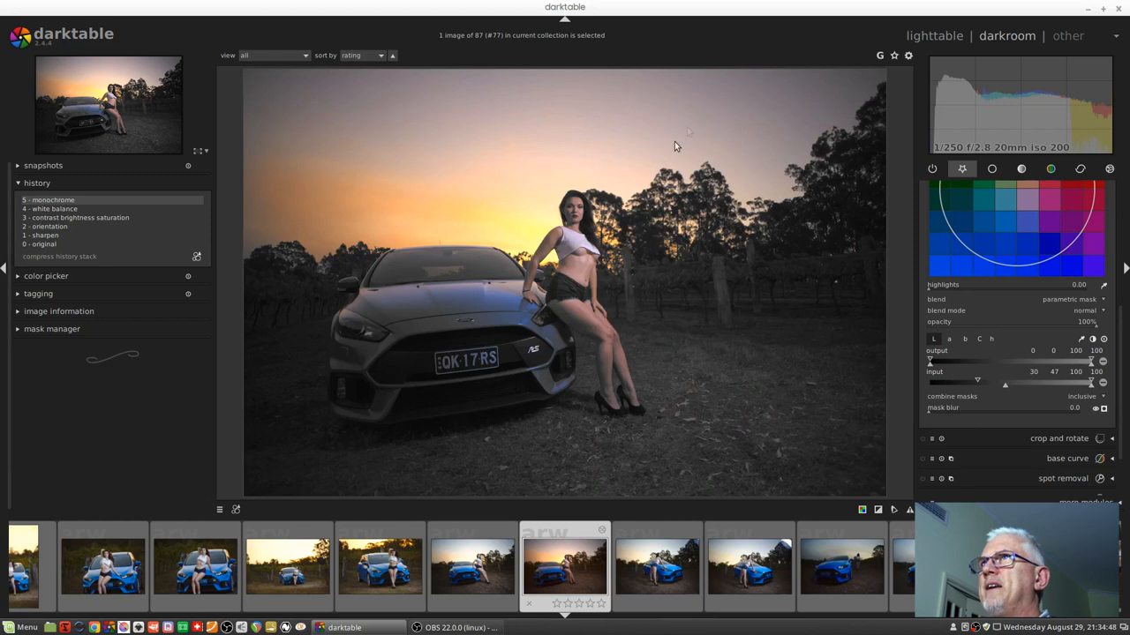
{"action": "mouse_move", "coordinate": [836, 265]}
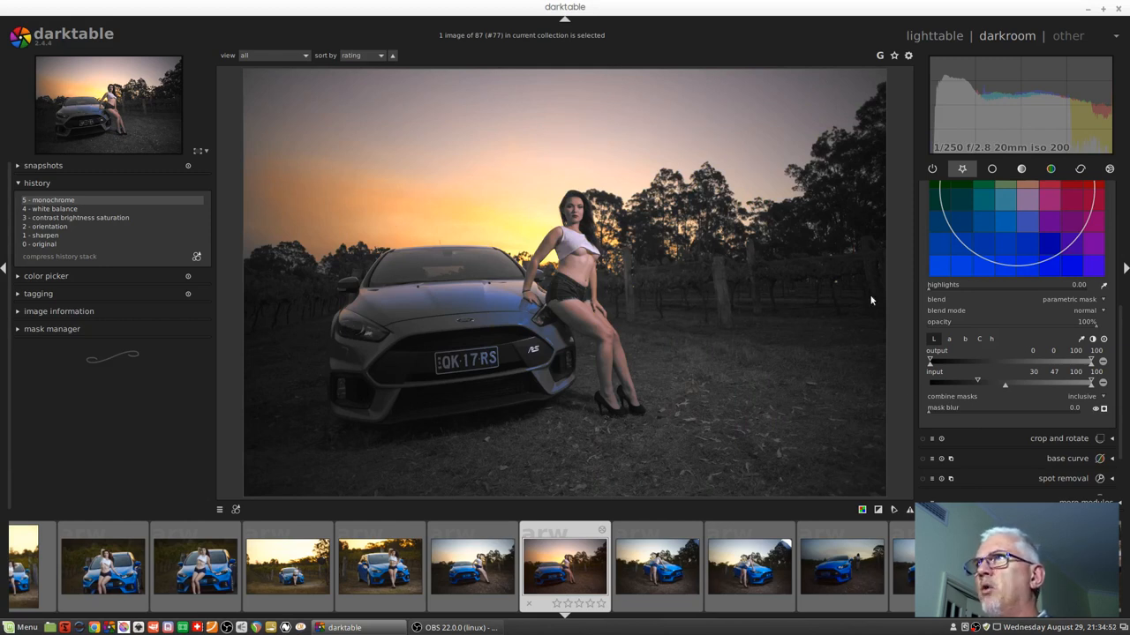
{"action": "mouse_move", "coordinate": [837, 267]}
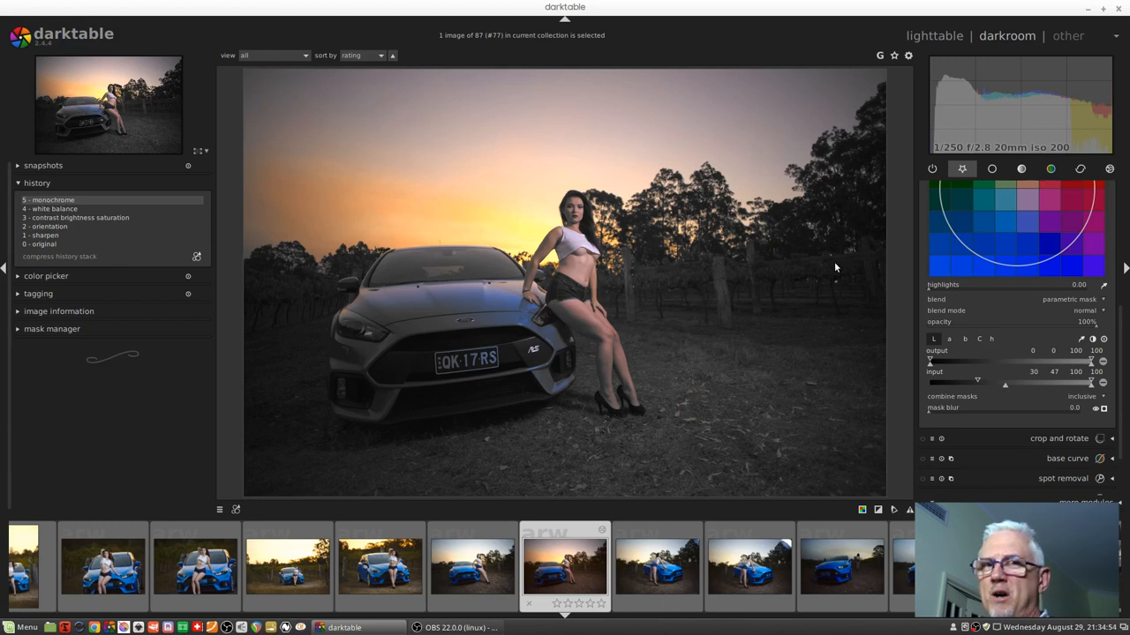
{"action": "mouse_move", "coordinate": [764, 334]}
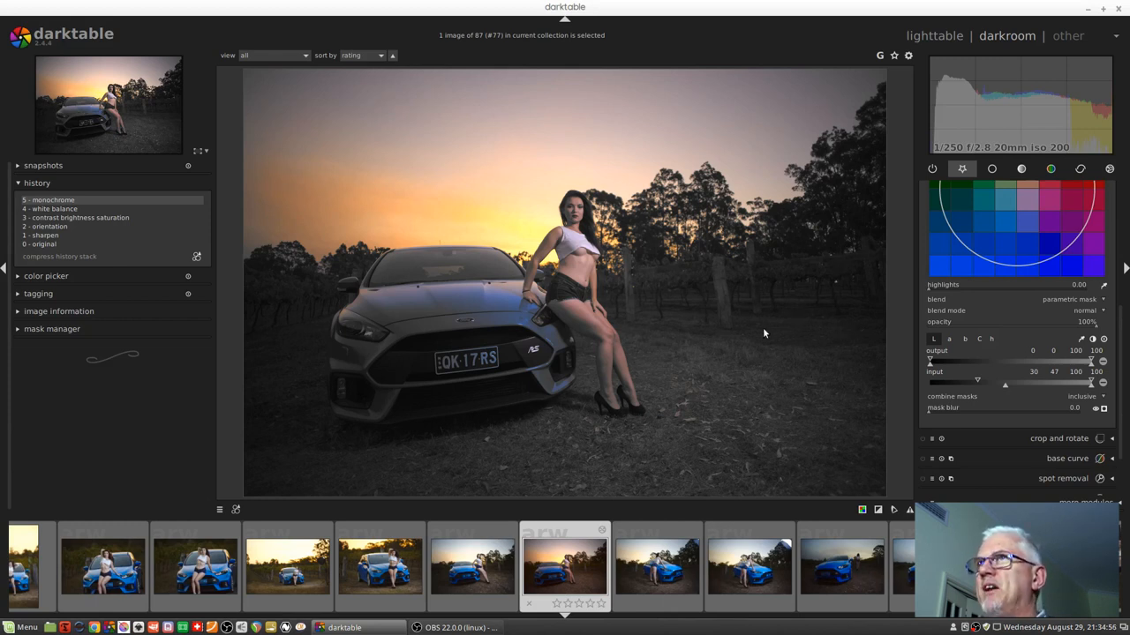
{"action": "mouse_move", "coordinate": [816, 336]}
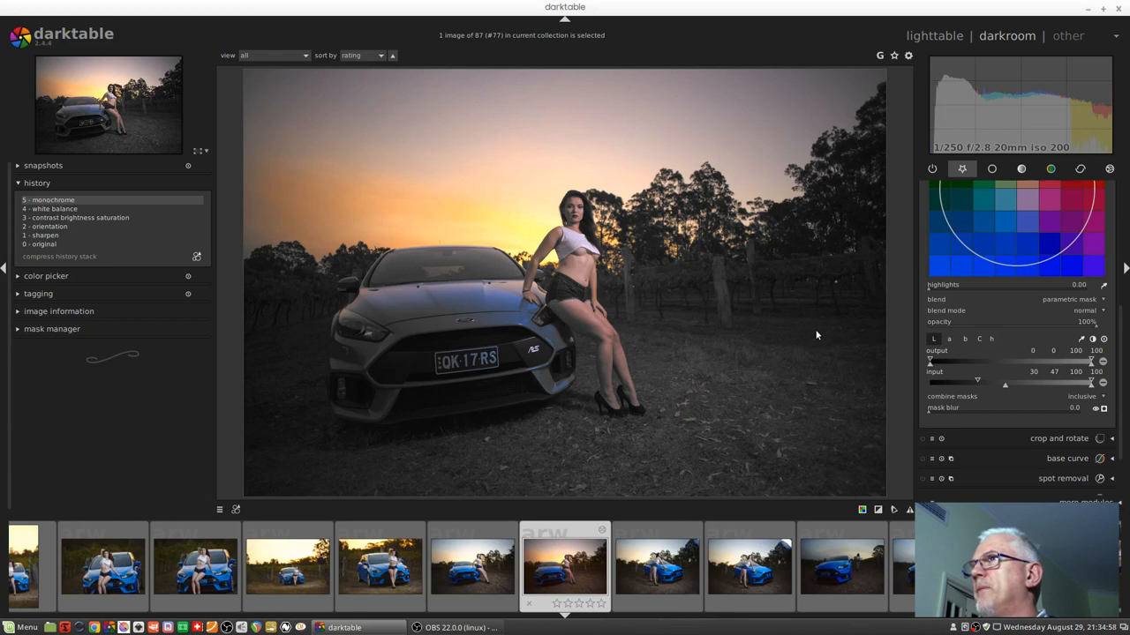
{"action": "mouse_move", "coordinate": [777, 399]}
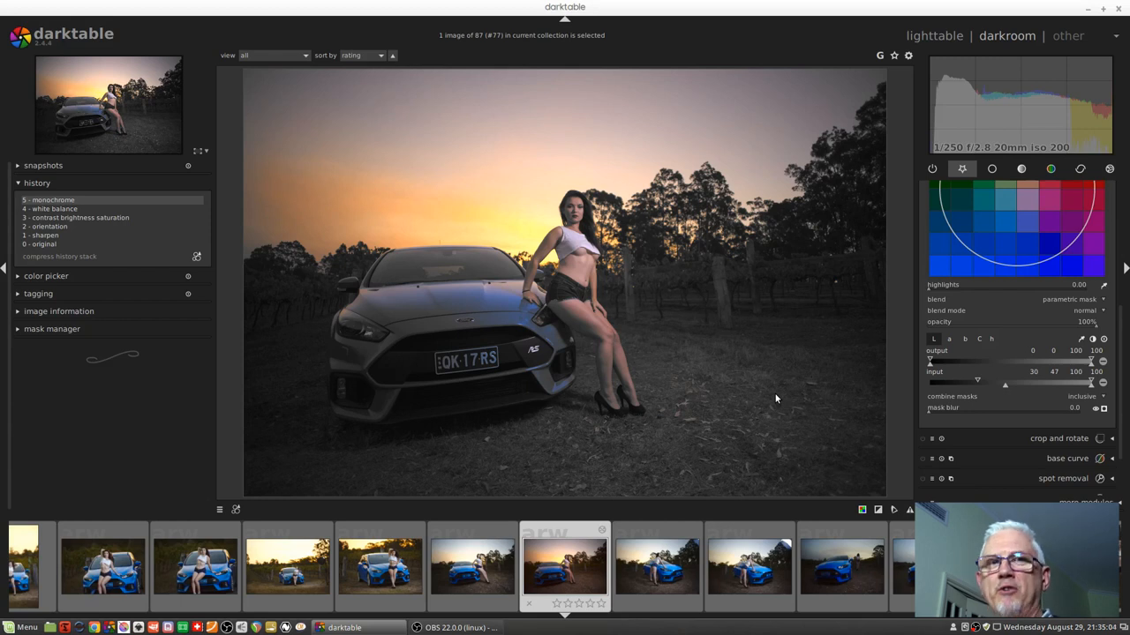
{"action": "mouse_move", "coordinate": [816, 369]}
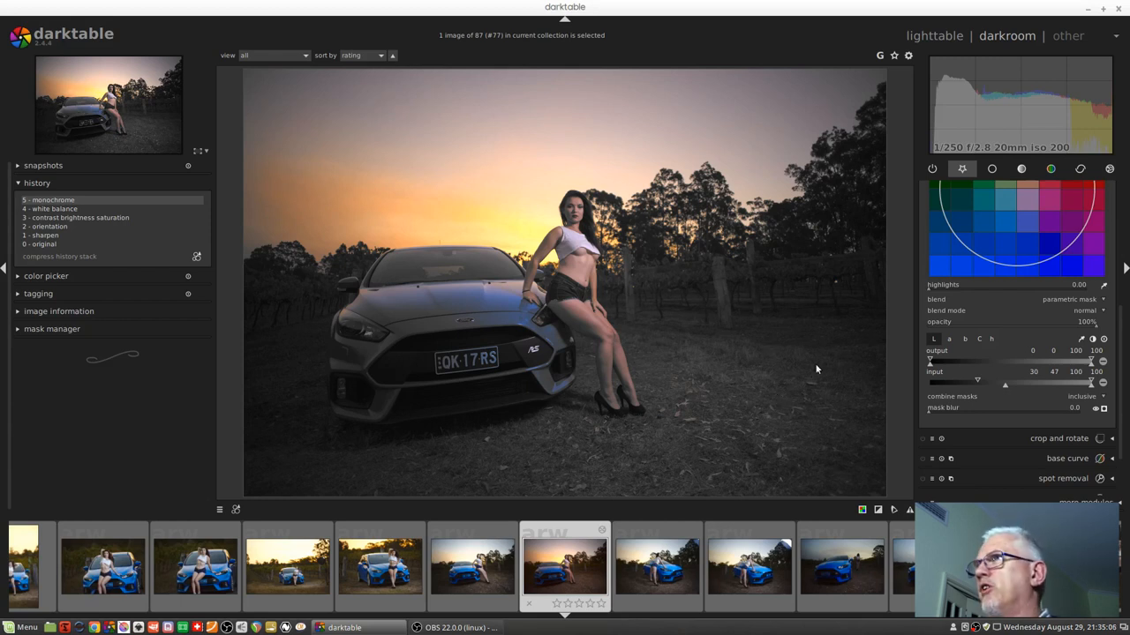
{"action": "mouse_move", "coordinate": [978, 383]}
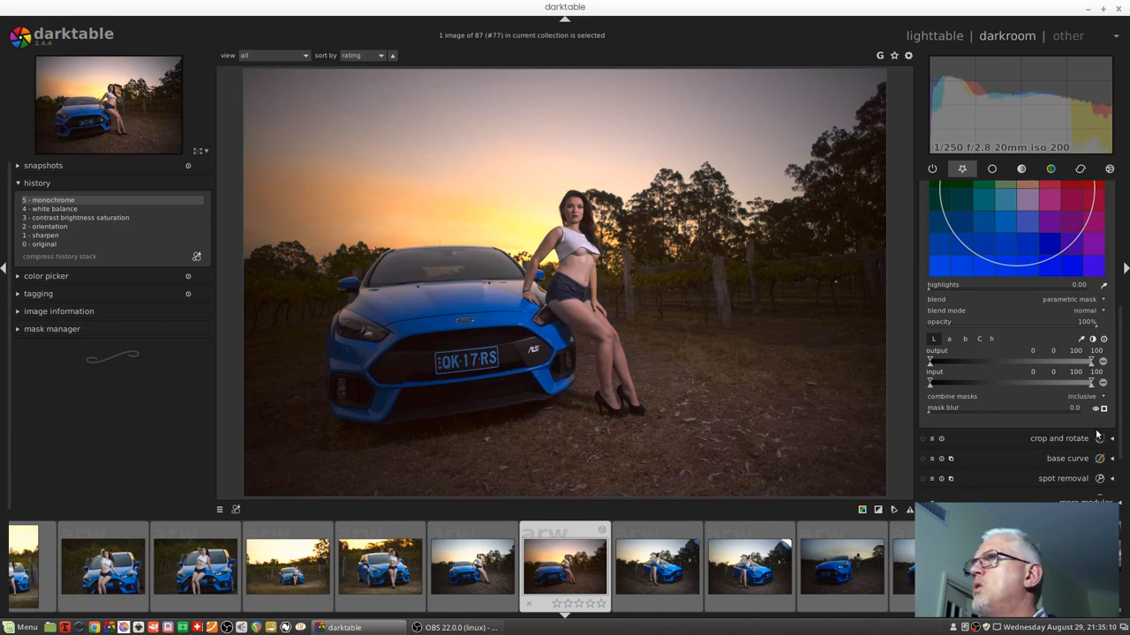
{"action": "mouse_move", "coordinate": [1098, 430]}
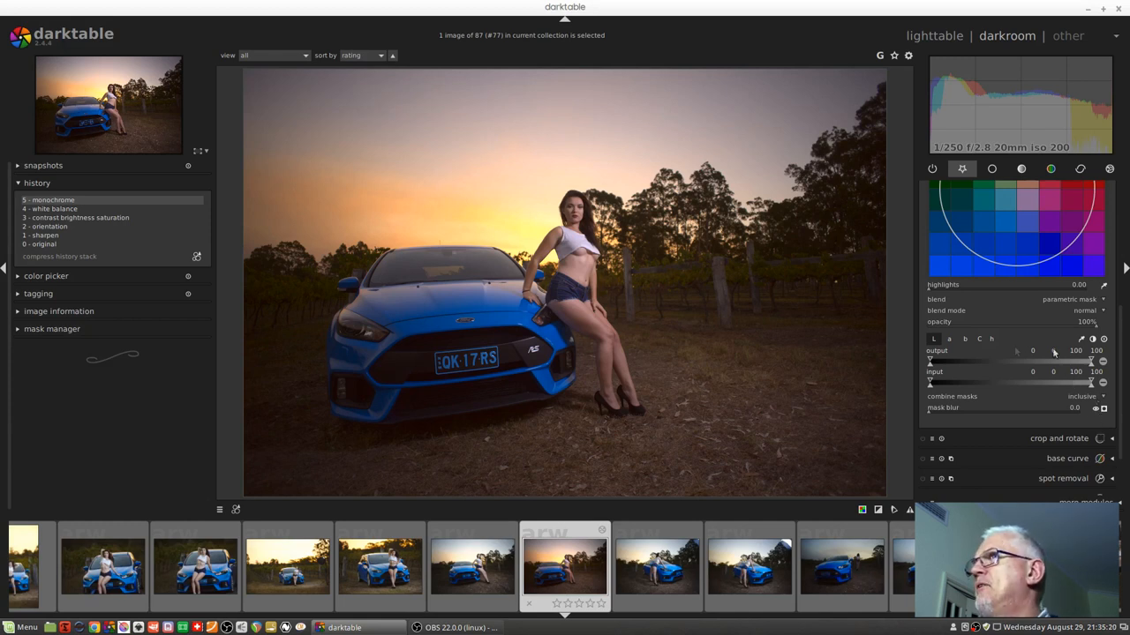
{"action": "mouse_move", "coordinate": [992, 339]}
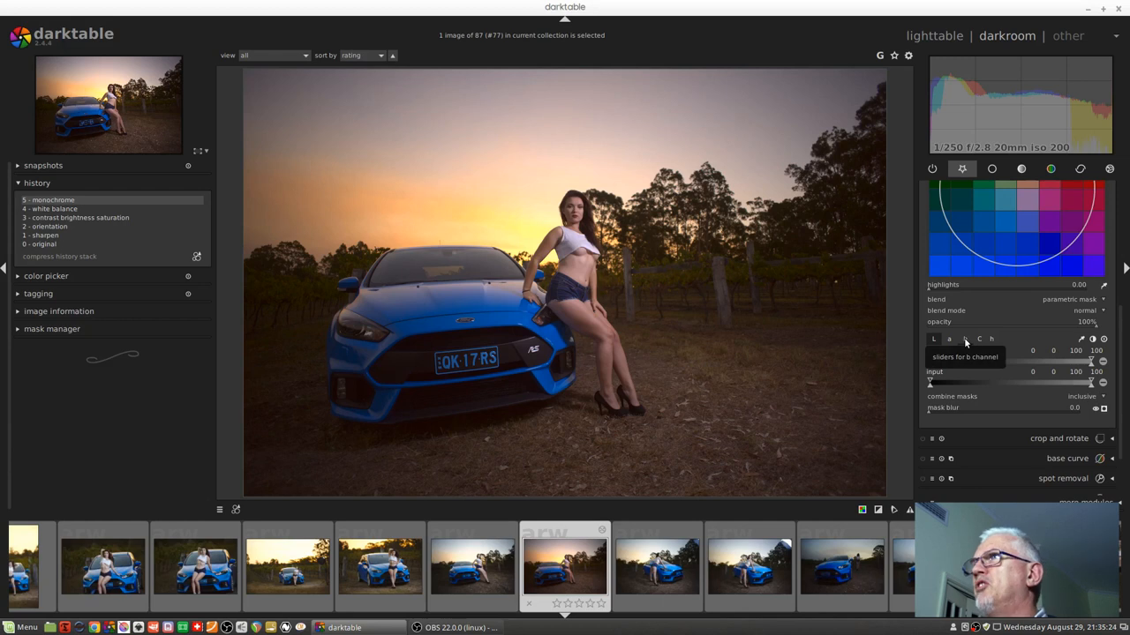
Switch the monochrome parametric mask to the h (hue) channel
{"action": "left_click", "coordinate": [964, 339]}
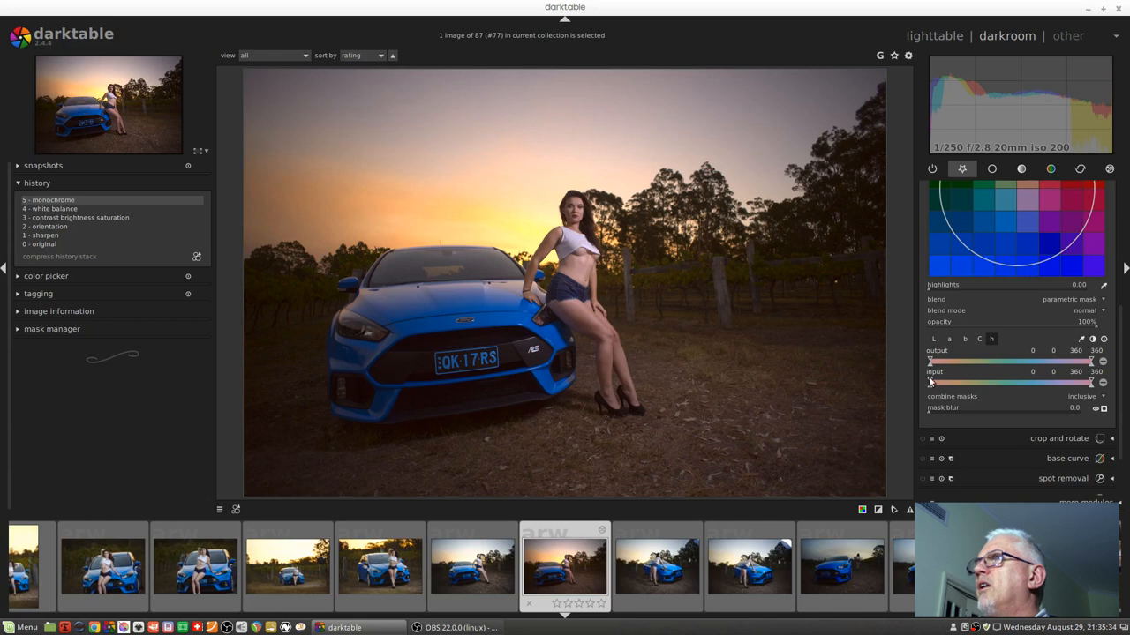
Bracket the hue input range around the car's blue, checking with the mask overlay shown
{"action": "left_click_drag", "start_coordinate": [932, 381], "coordinate": [1020, 381]}
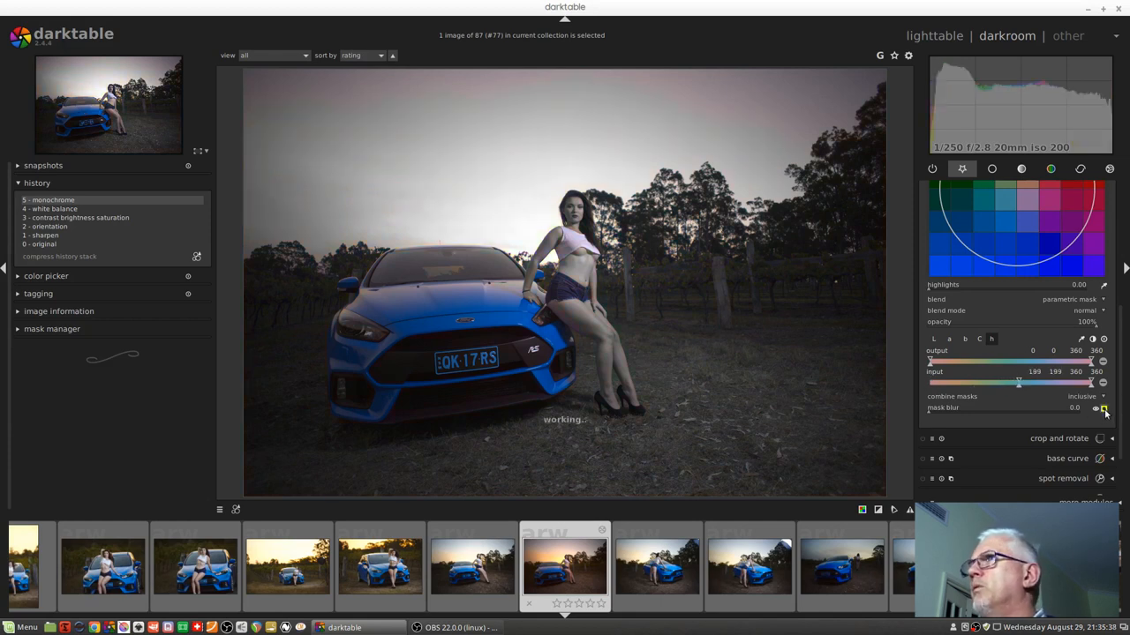
{"action": "left_click", "coordinate": [1101, 408]}
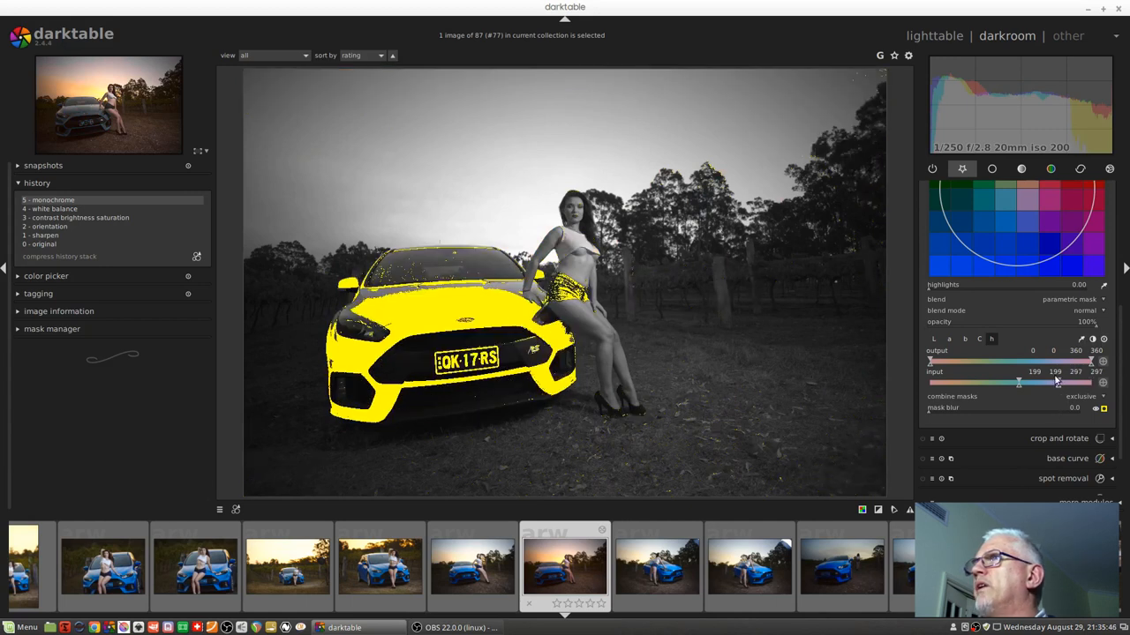
{"action": "left_click_drag", "start_coordinate": [1077, 382], "coordinate": [1055, 381]}
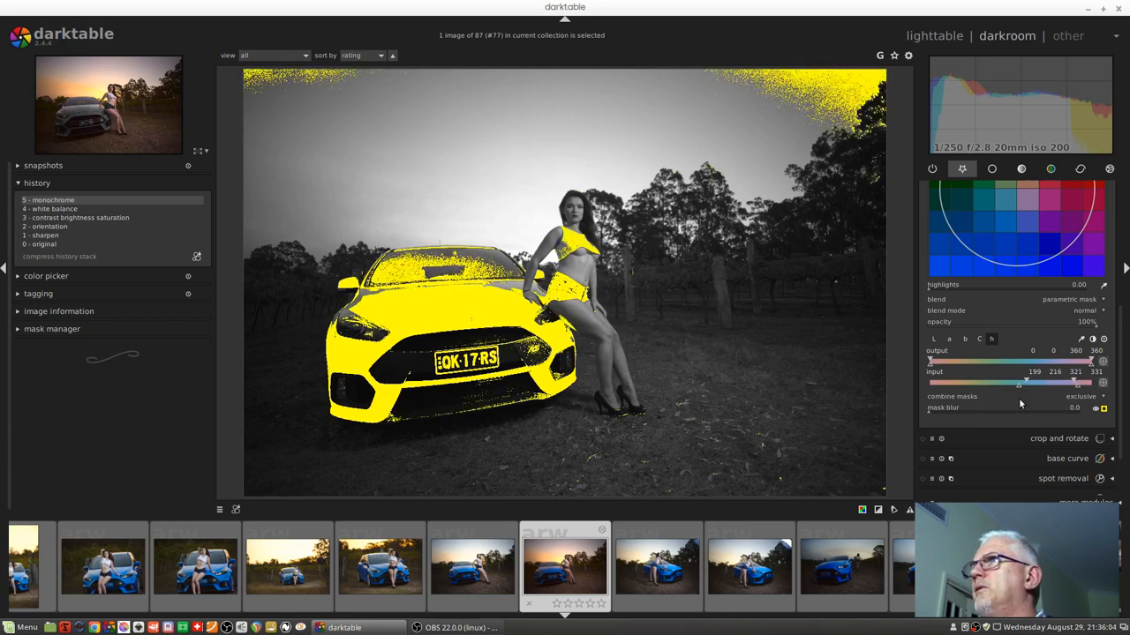
{"action": "left_click_drag", "start_coordinate": [1028, 381], "coordinate": [1006, 382]}
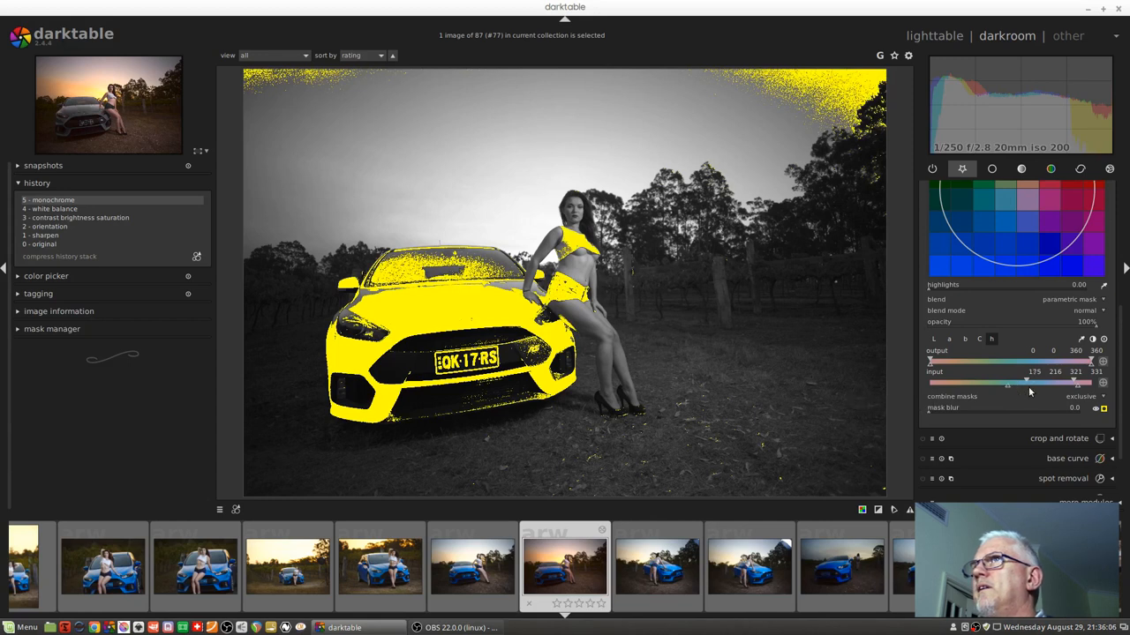
{"action": "left_click_drag", "start_coordinate": [1027, 381], "coordinate": [1080, 381]}
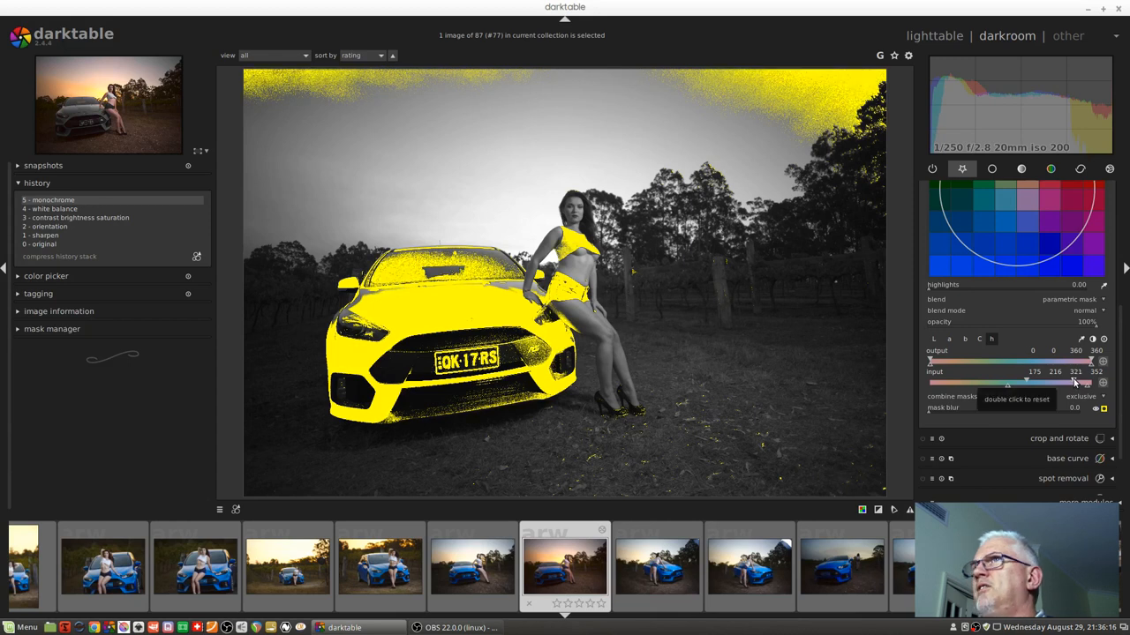
{"action": "mouse_move", "coordinate": [1102, 408]}
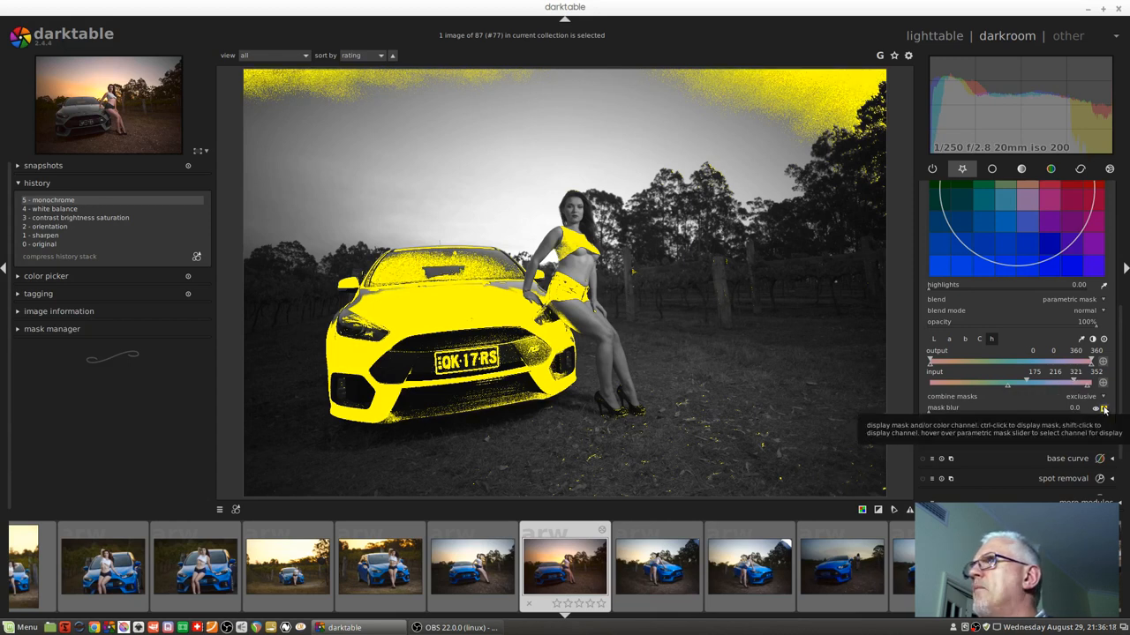
Hide the mask overlay so the car shows grey against the coloured sunset scene
{"action": "left_click", "coordinate": [1094, 408]}
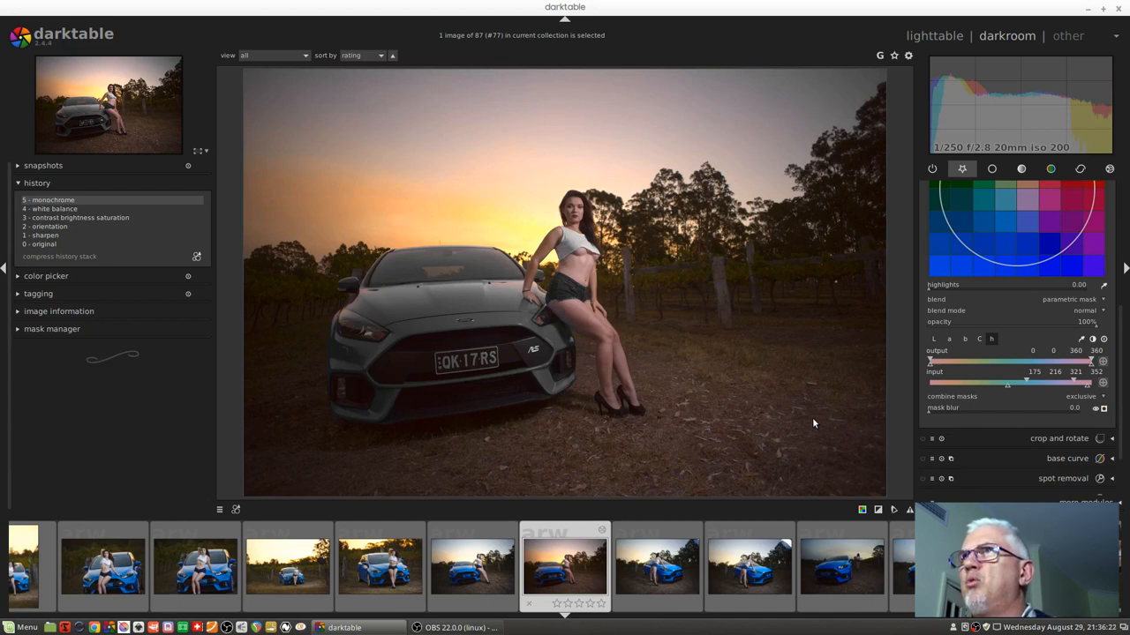
{"action": "mouse_move", "coordinate": [854, 414]}
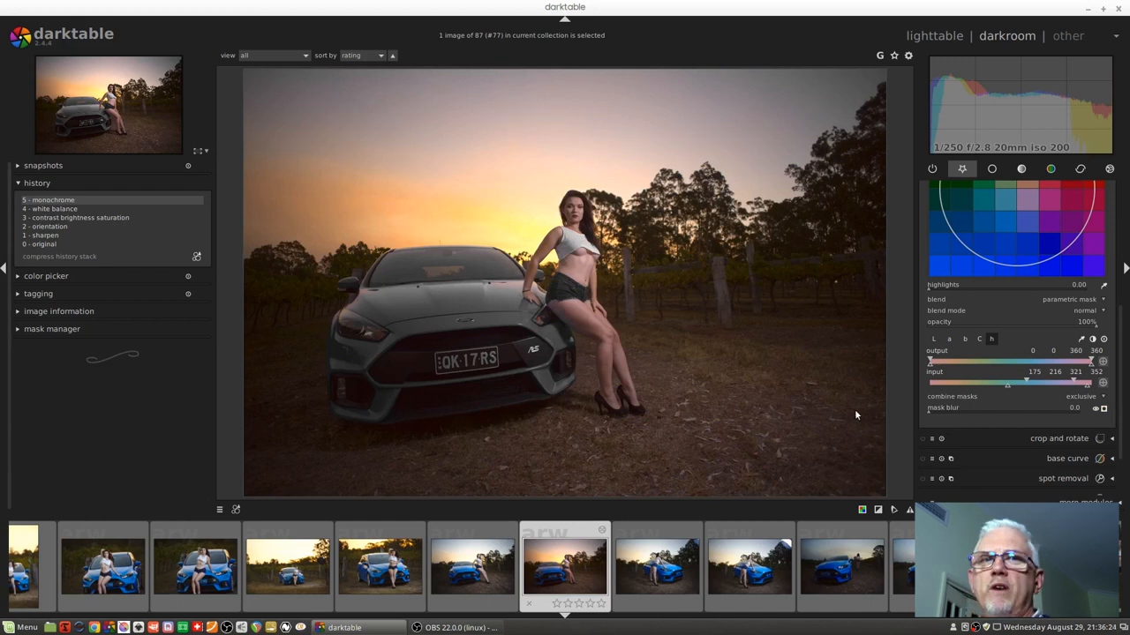
{"action": "mouse_move", "coordinate": [539, 406]}
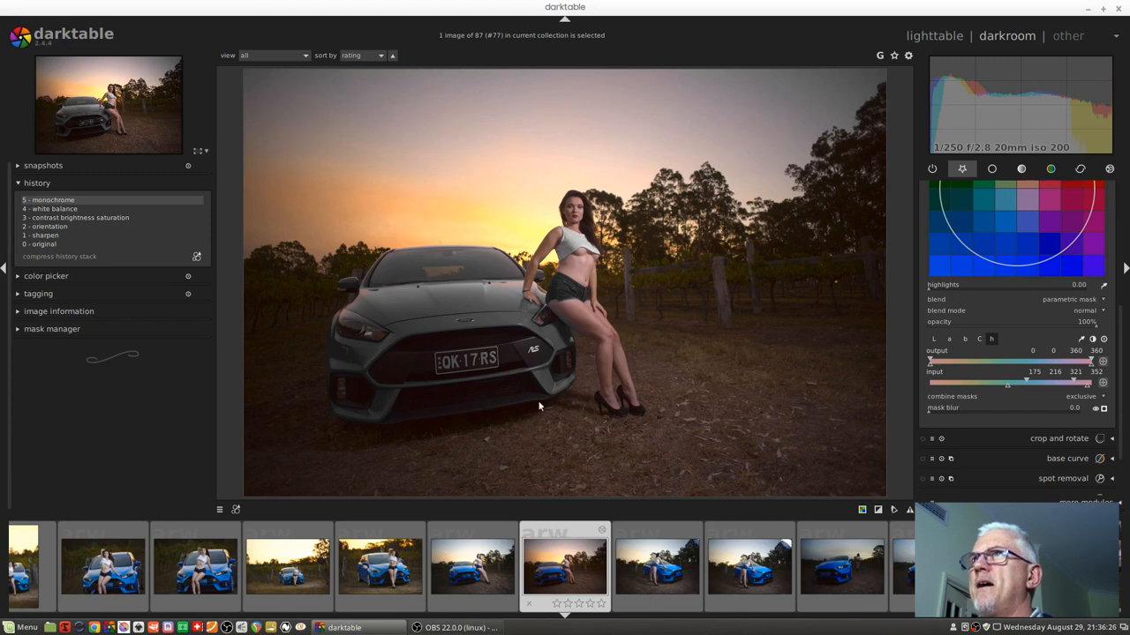
{"action": "mouse_move", "coordinate": [459, 307]}
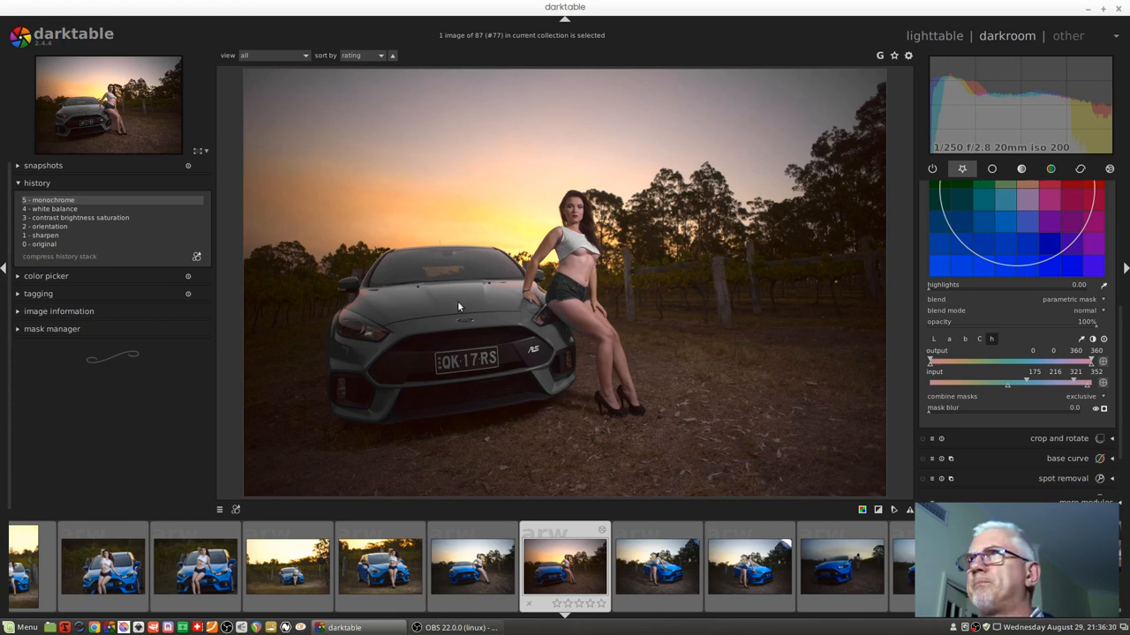
{"action": "mouse_move", "coordinate": [985, 392]}
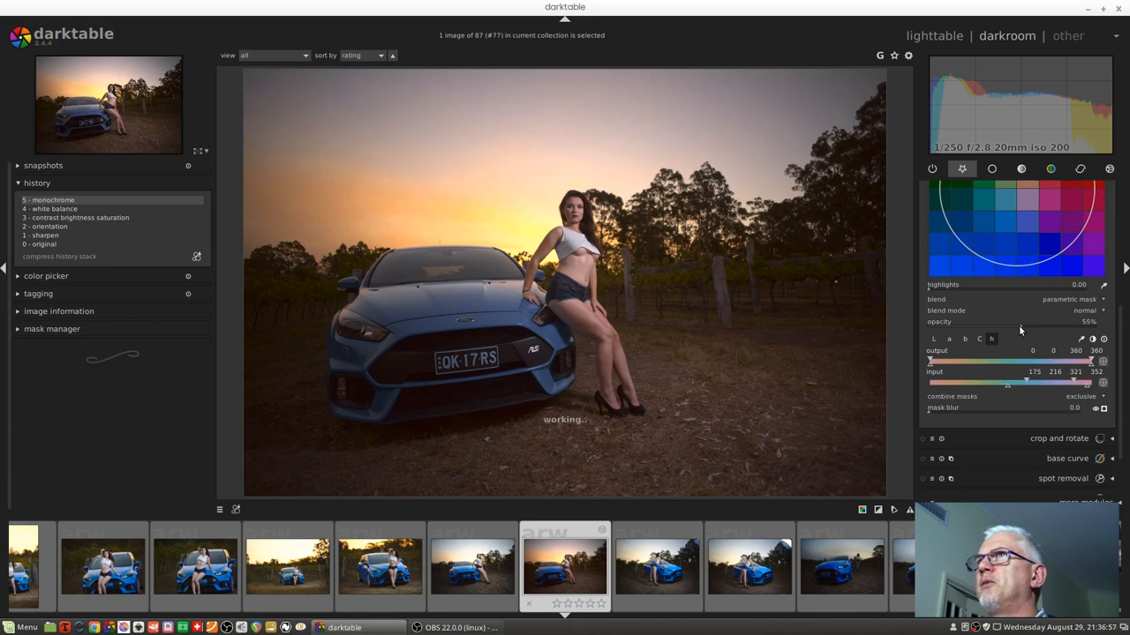
{"action": "mouse_move", "coordinate": [1011, 328]}
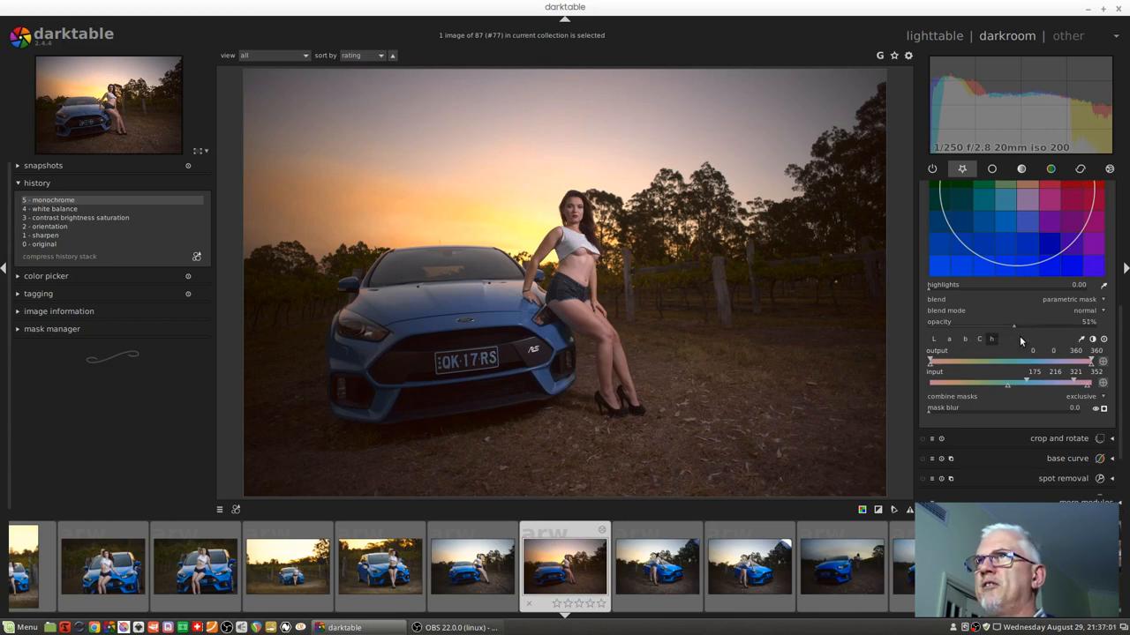
{"action": "mouse_move", "coordinate": [999, 330]}
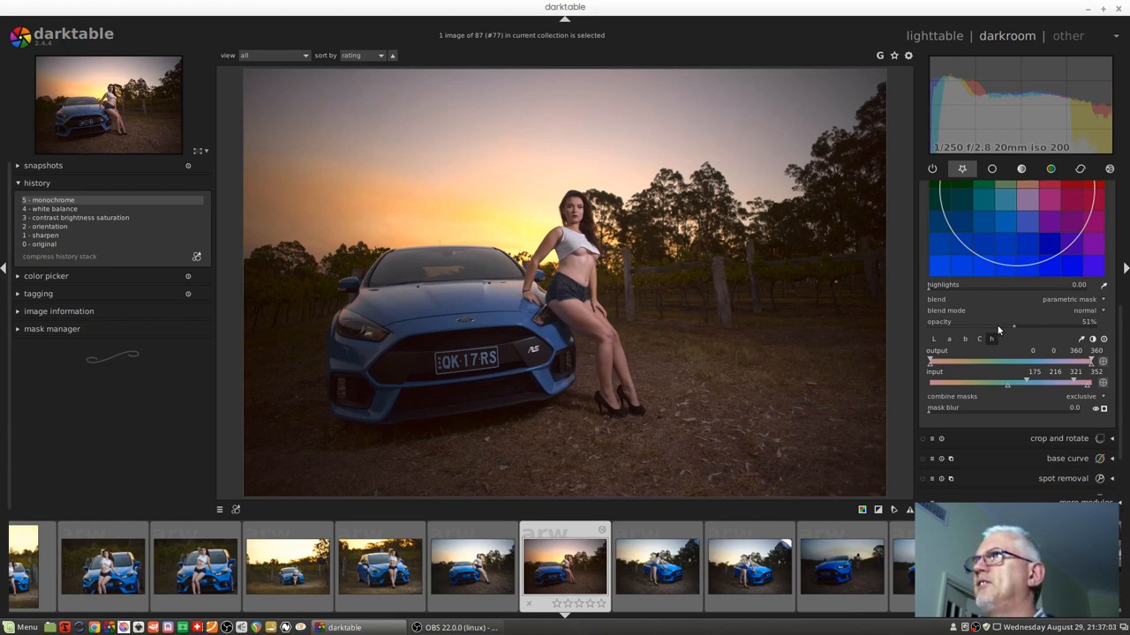
Lower the monochrome opacity so the car keeps part of its blue colour
{"action": "left_click_drag", "start_coordinate": [1013, 332], "coordinate": [928, 332]}
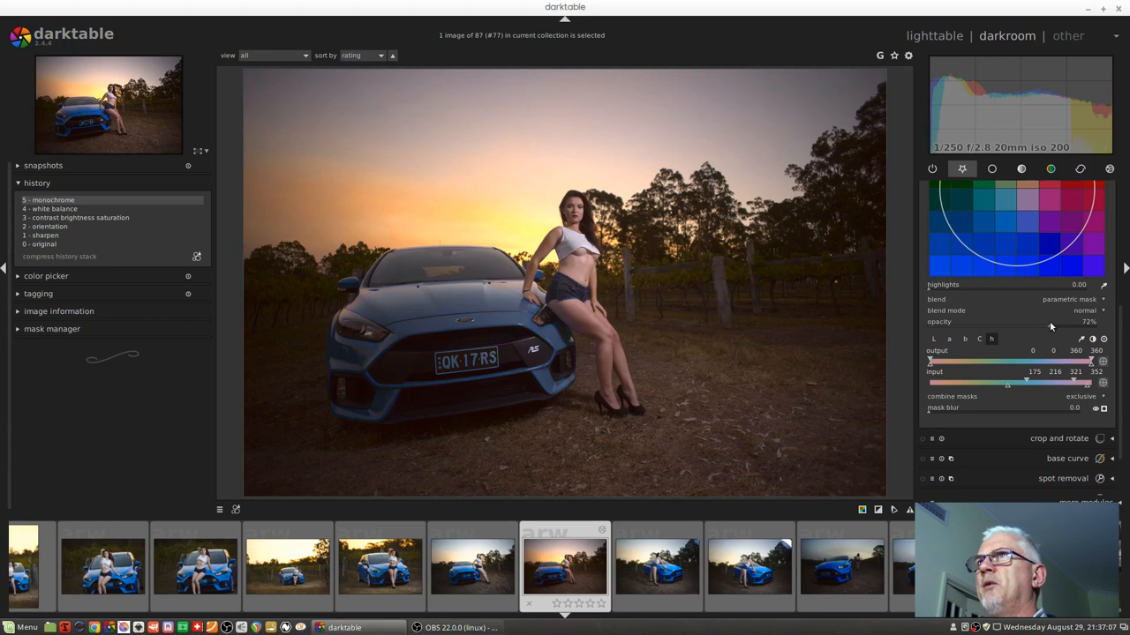
{"action": "left_click_drag", "start_coordinate": [1050, 321], "coordinate": [1062, 322]}
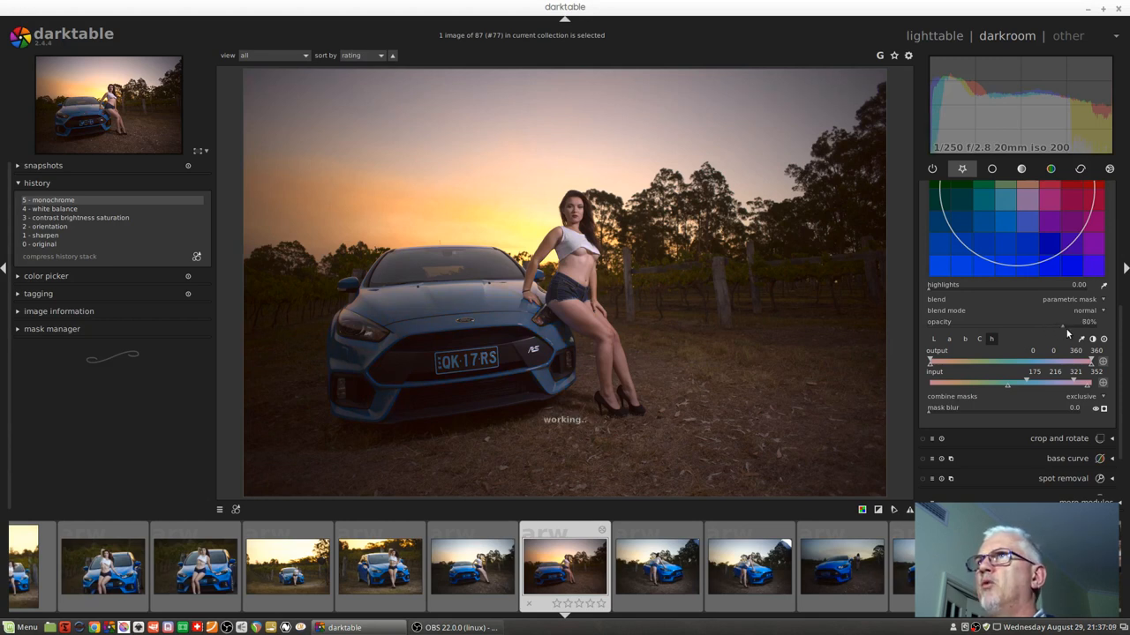
{"action": "left_click_drag", "start_coordinate": [1062, 321], "coordinate": [1031, 328]}
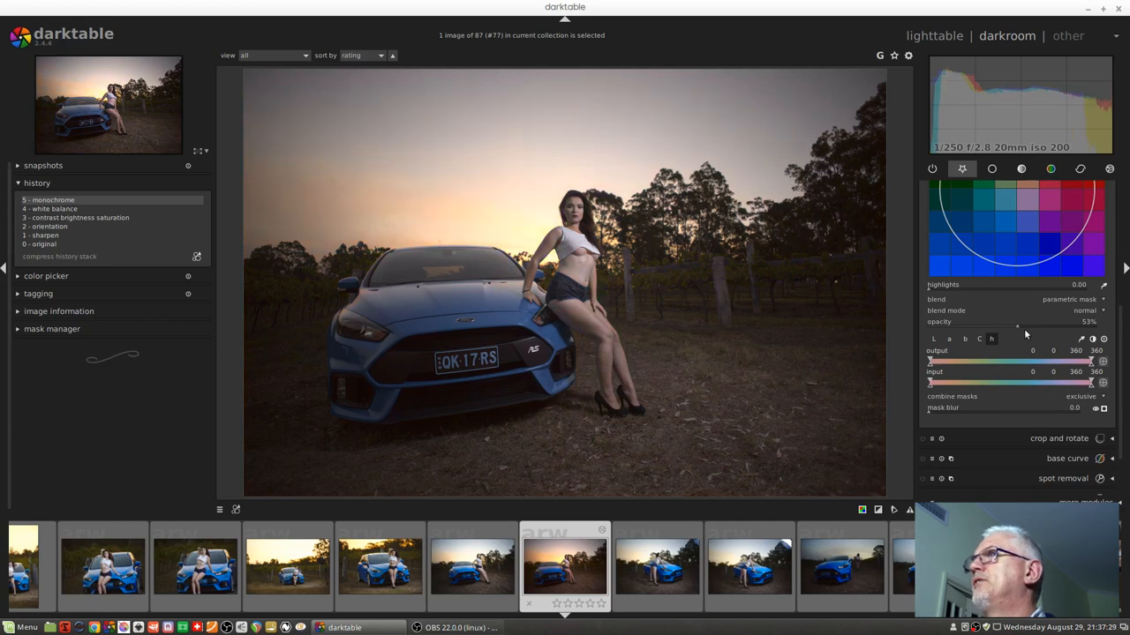
Restore the monochrome module opacity to 100% so the whole photo is black and white
{"action": "left_click_drag", "start_coordinate": [997, 331], "coordinate": [1103, 332]}
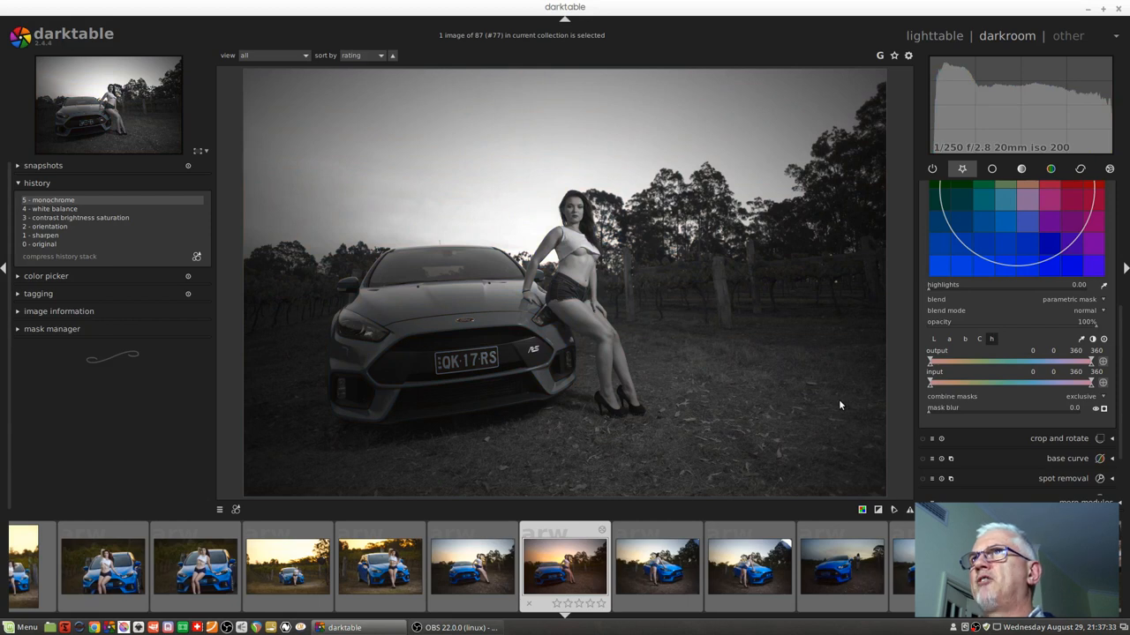
{"action": "mouse_move", "coordinate": [826, 293]}
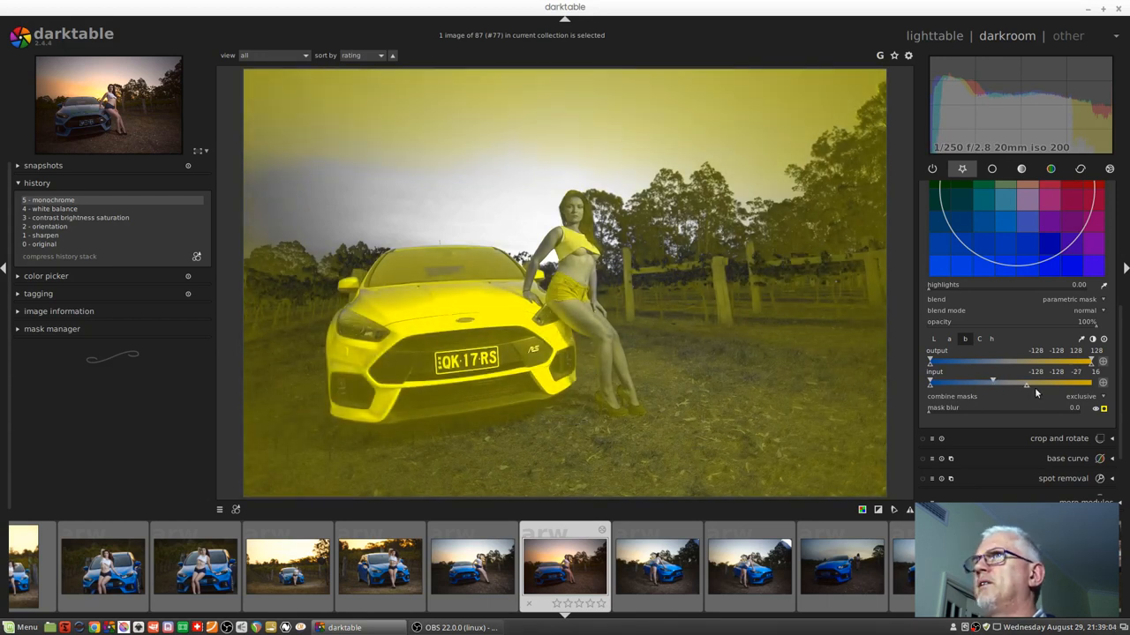
Narrow the b-channel input range toward blue so only the car turns grey
{"action": "left_click_drag", "start_coordinate": [992, 379], "coordinate": [1004, 379]}
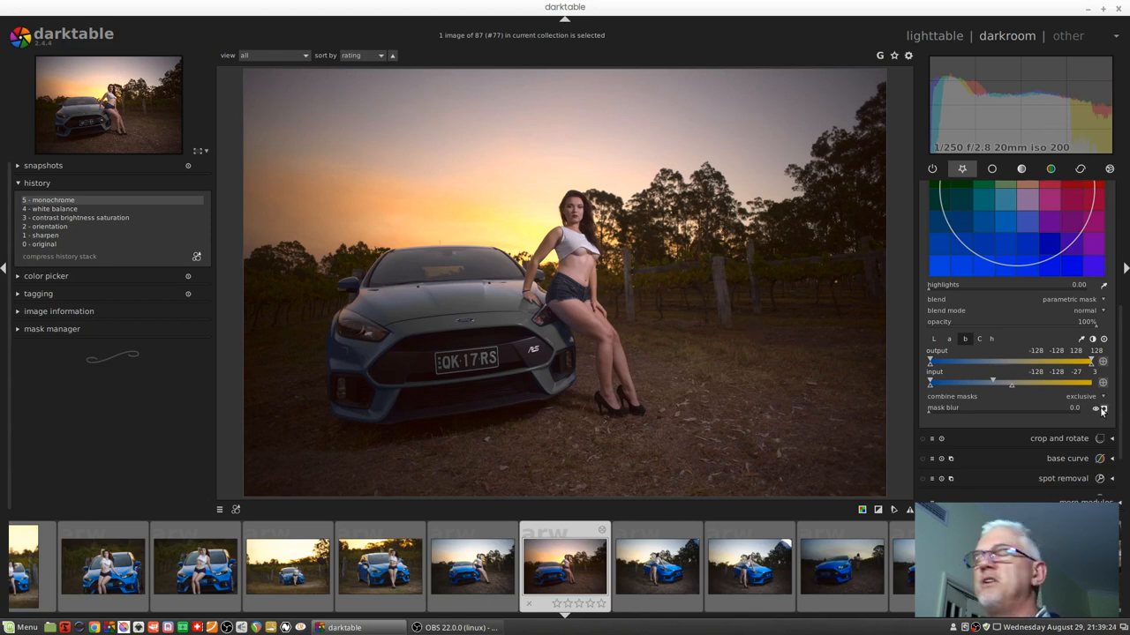
{"action": "mouse_move", "coordinate": [1098, 408]}
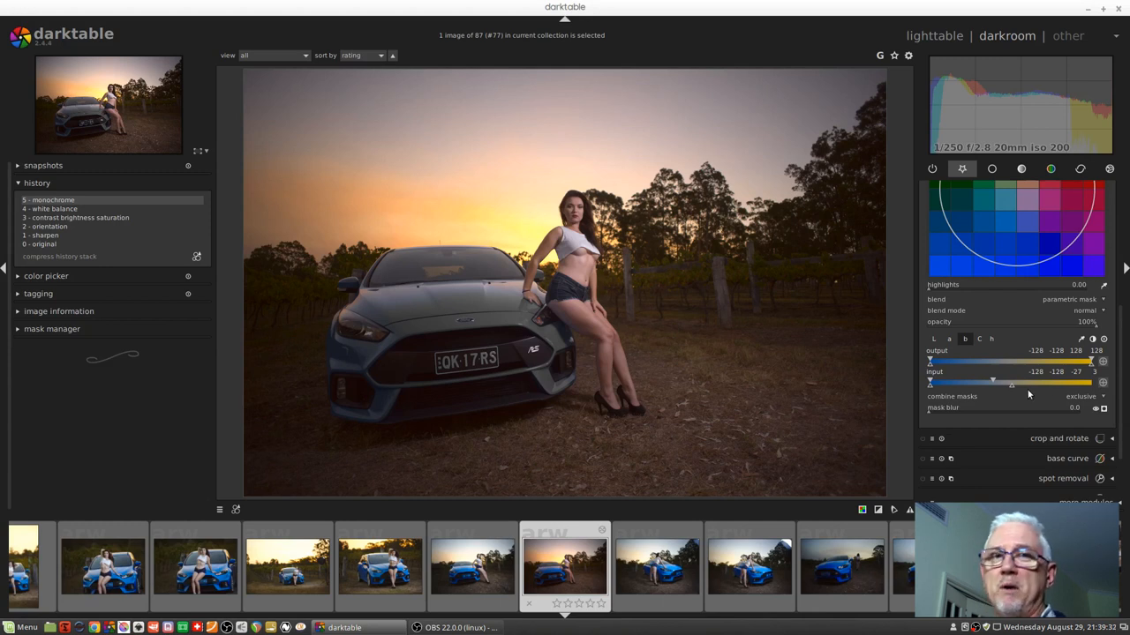
{"action": "mouse_move", "coordinate": [1024, 396]}
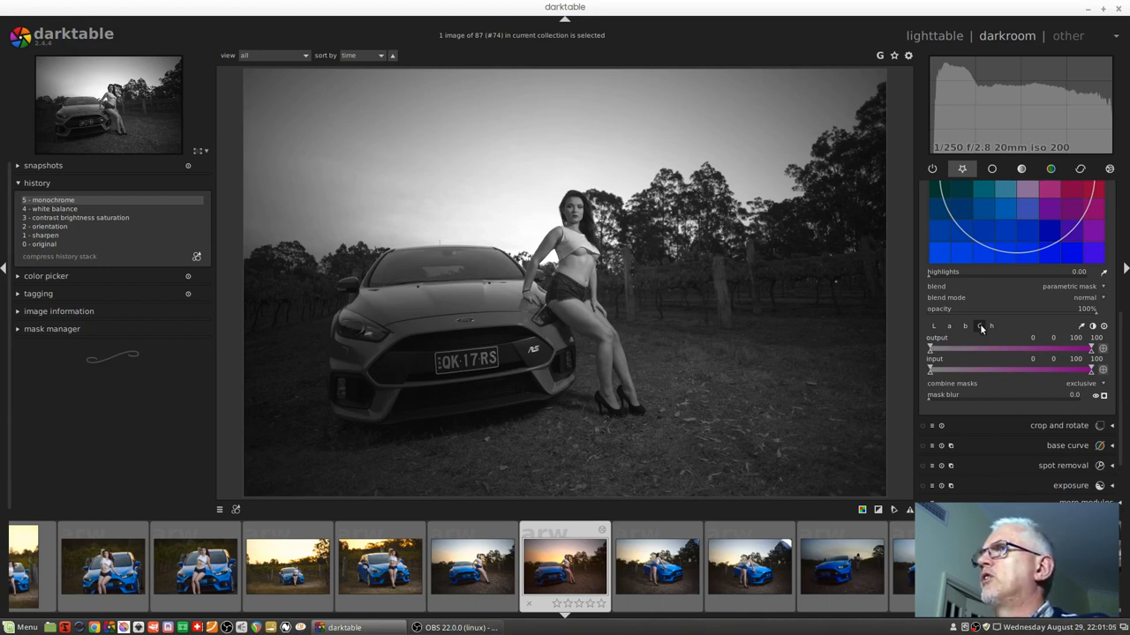
{"action": "mouse_move", "coordinate": [980, 326]}
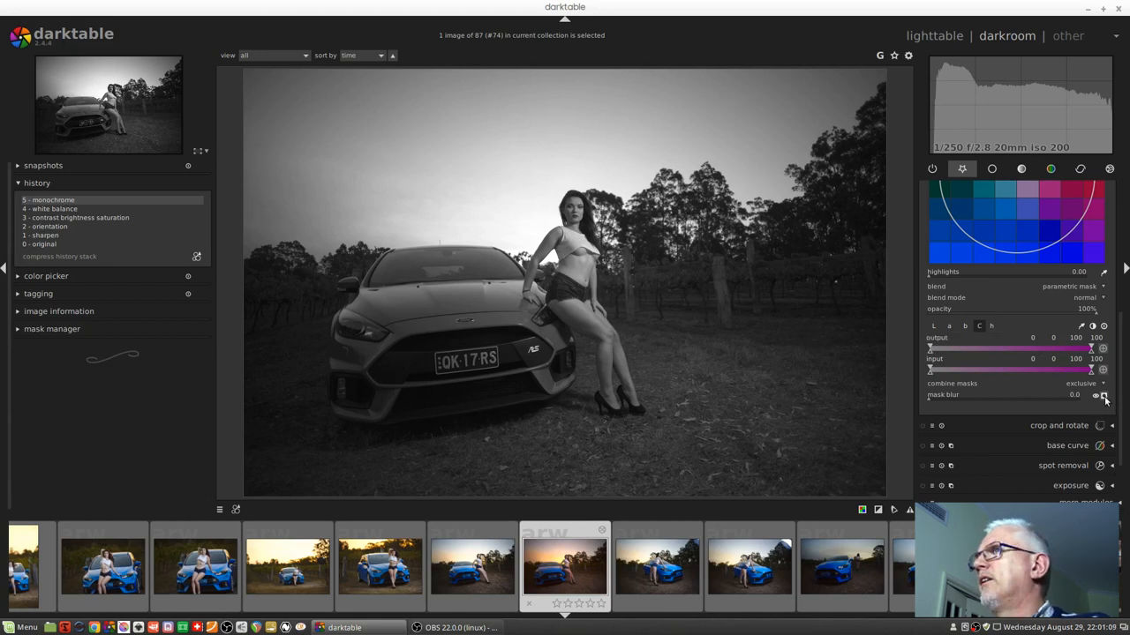
Show the mask overlay and raise the minimum chroma so the car and sky are selected
{"action": "left_click", "coordinate": [1101, 396]}
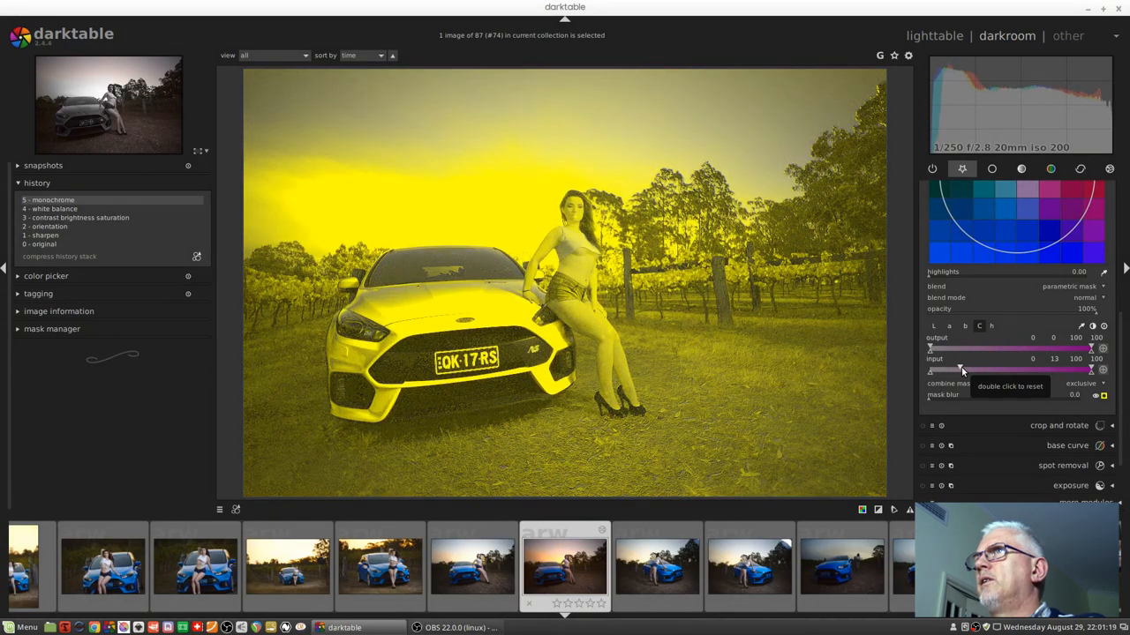
{"action": "left_click_drag", "start_coordinate": [962, 358], "coordinate": [970, 359]}
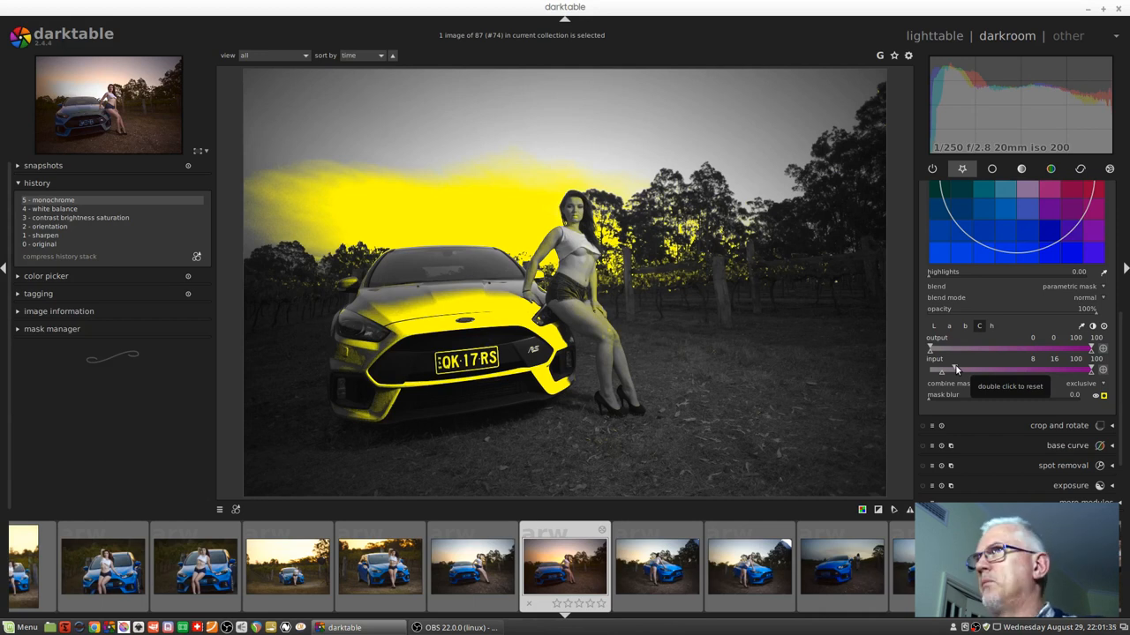
{"action": "mouse_move", "coordinate": [943, 399]}
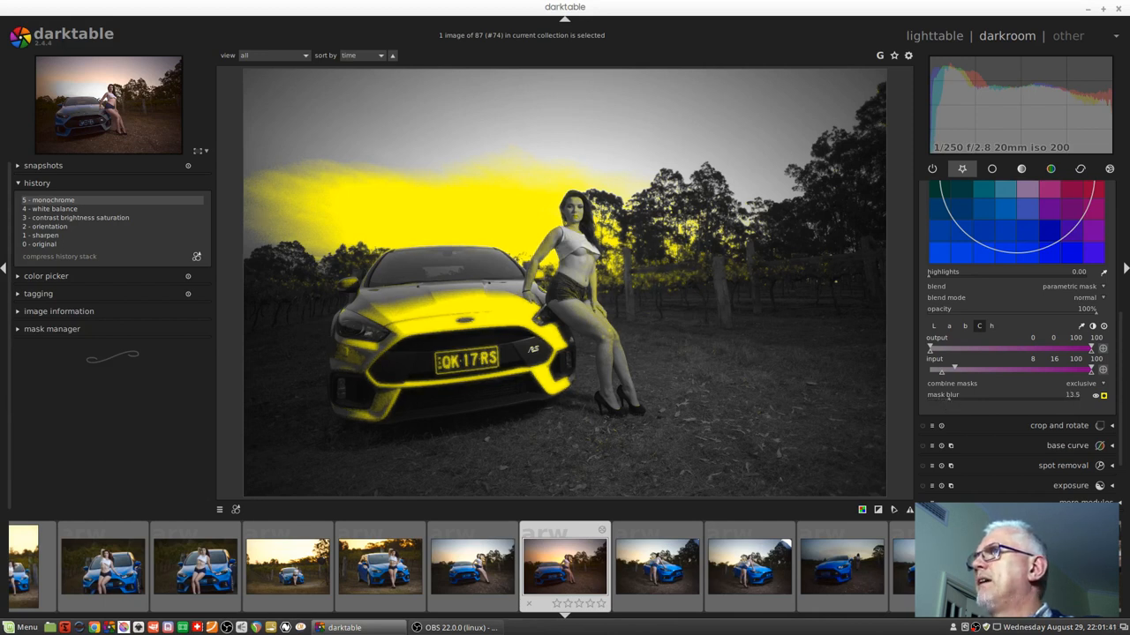
{"action": "left_click", "coordinate": [1104, 396]}
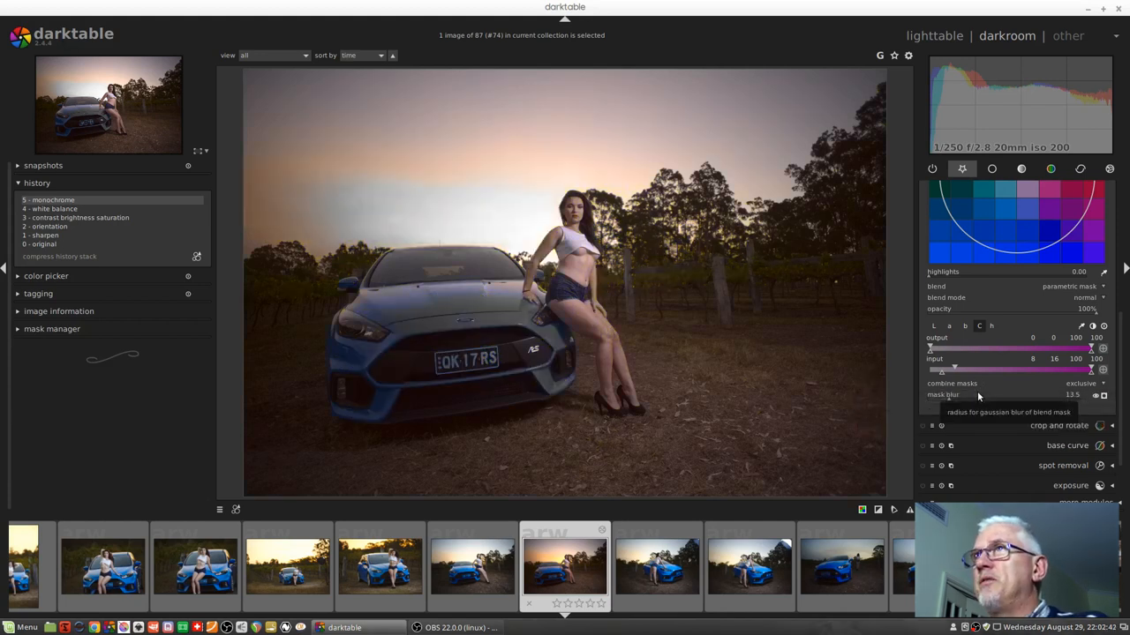
{"action": "mouse_move", "coordinate": [968, 383]}
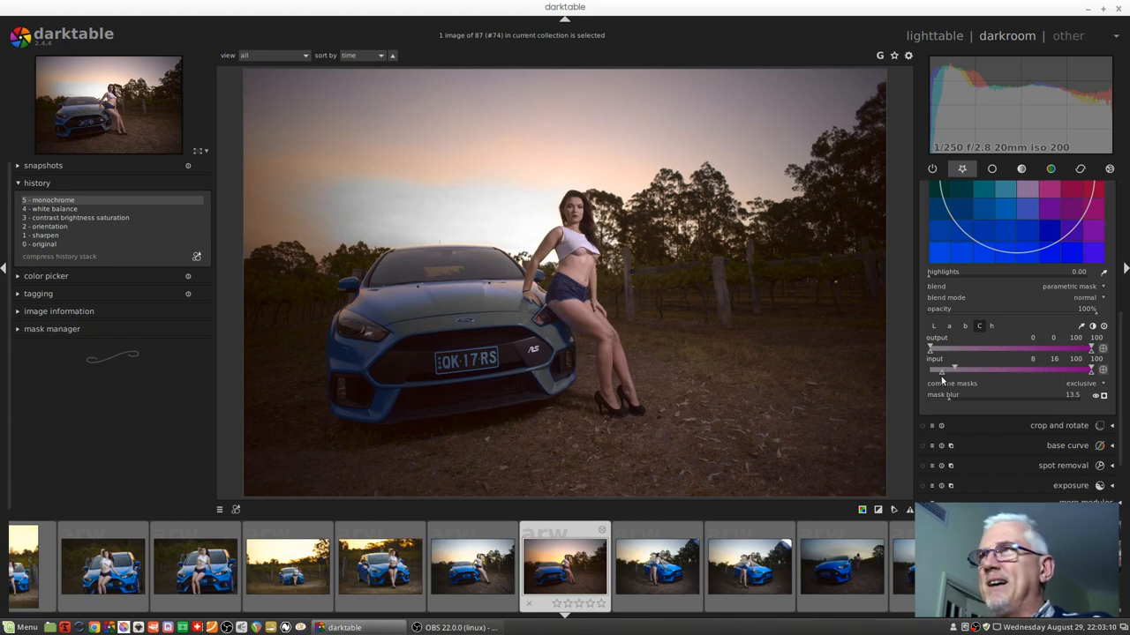
{"action": "left_click", "coordinate": [1102, 396]}
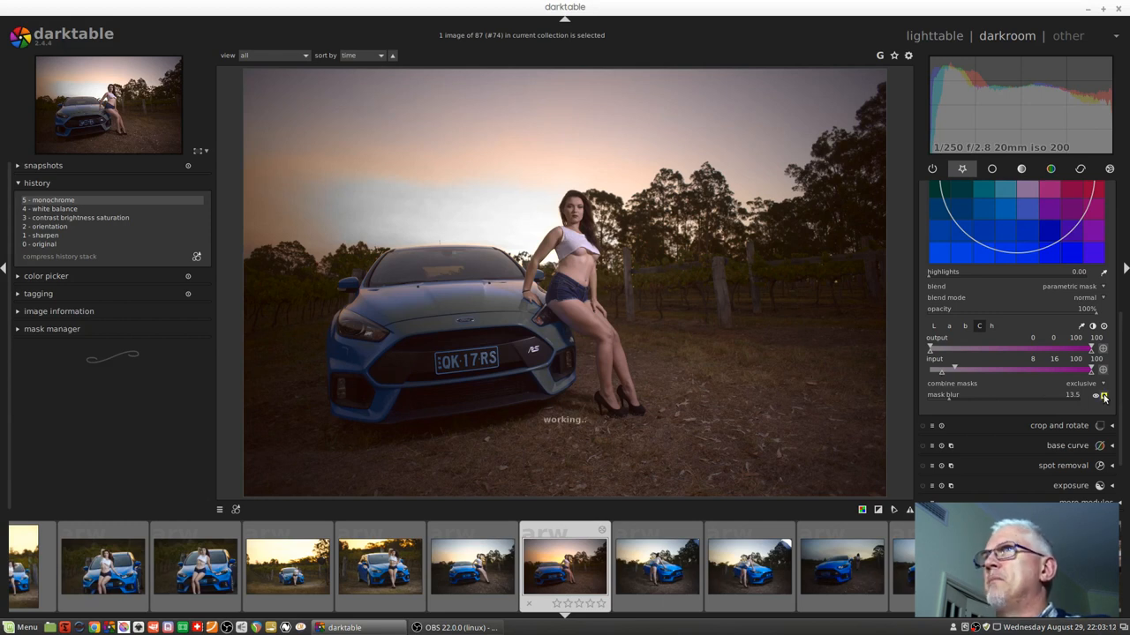
{"action": "left_click", "coordinate": [1096, 395]}
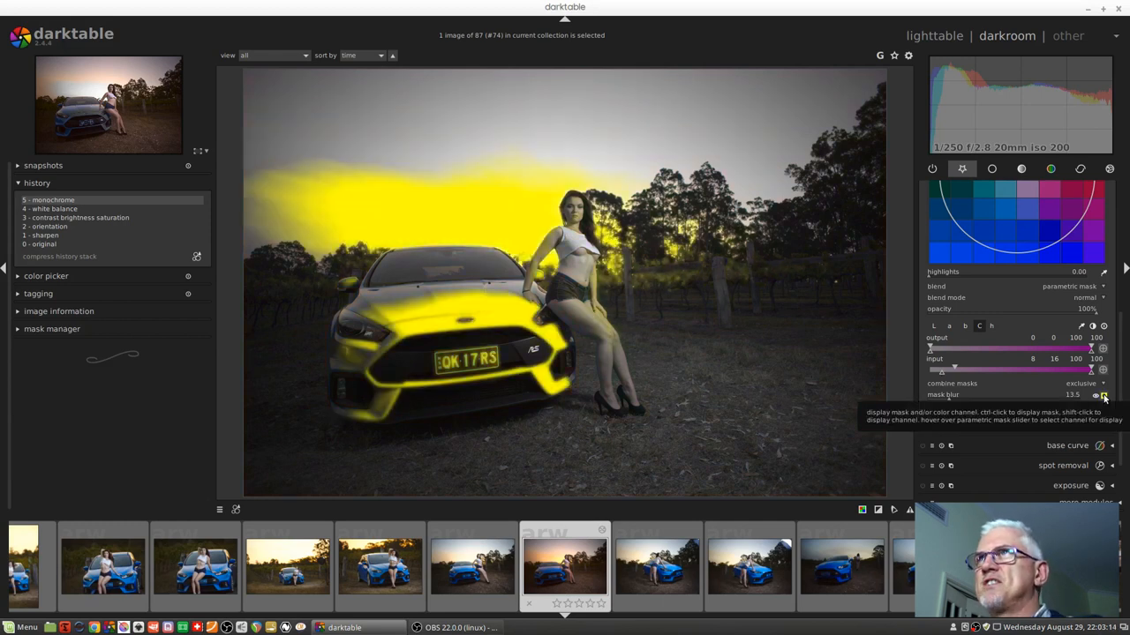